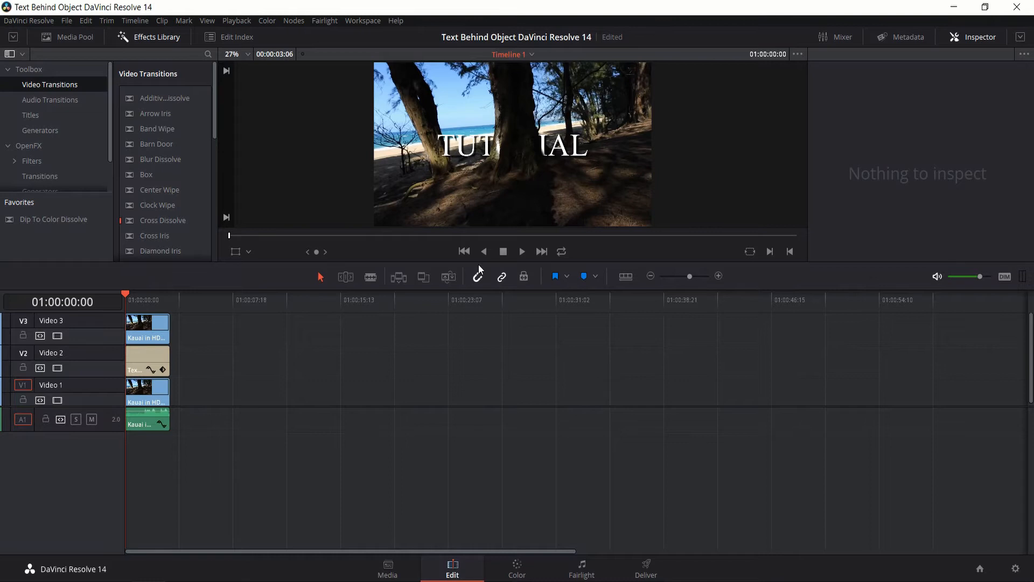
mouse_move(520, 260)
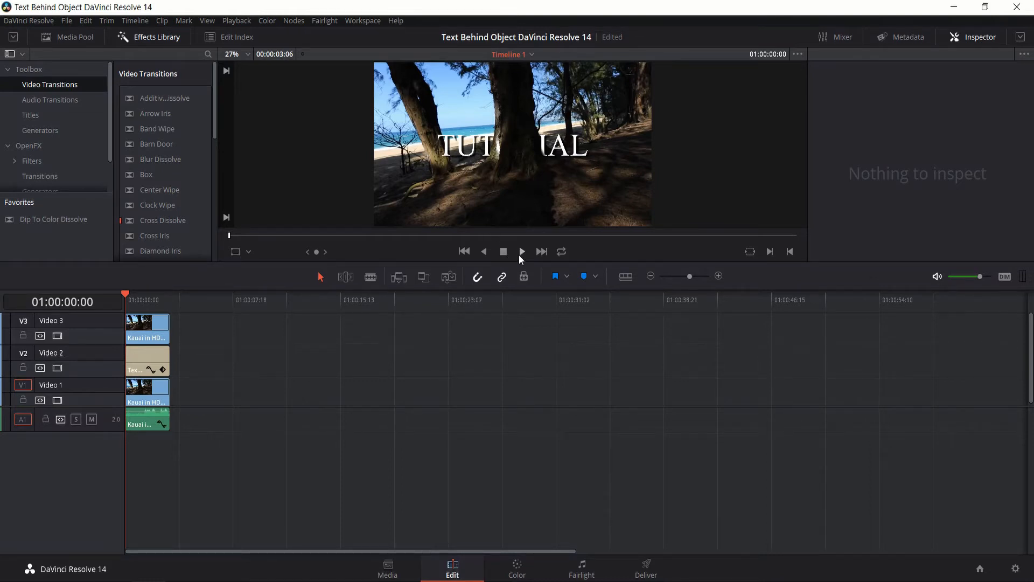
Play back the finished example of the TUTORIAL text appearing behind the tree trunk.
left_click(522, 251)
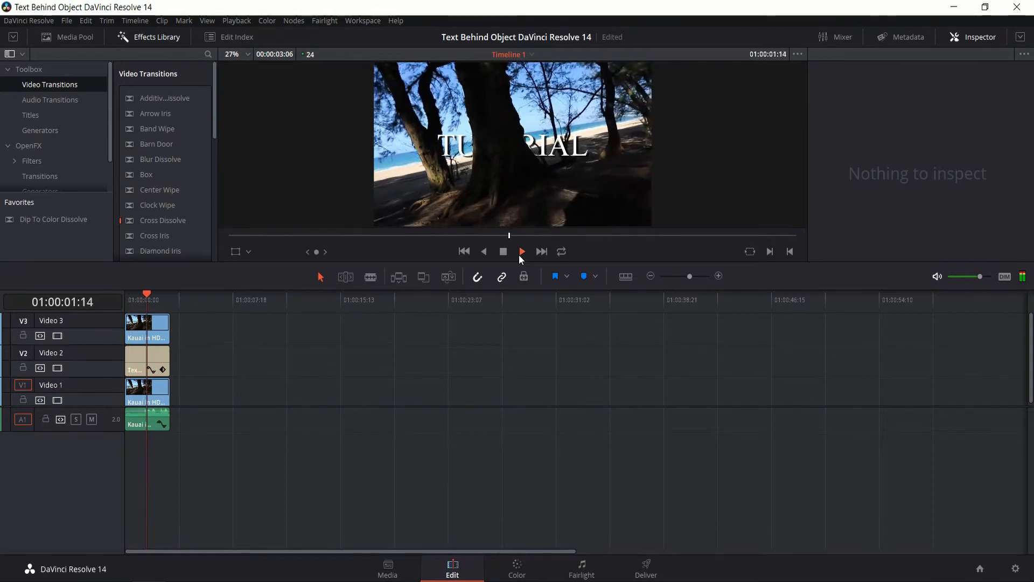
left_click(521, 251)
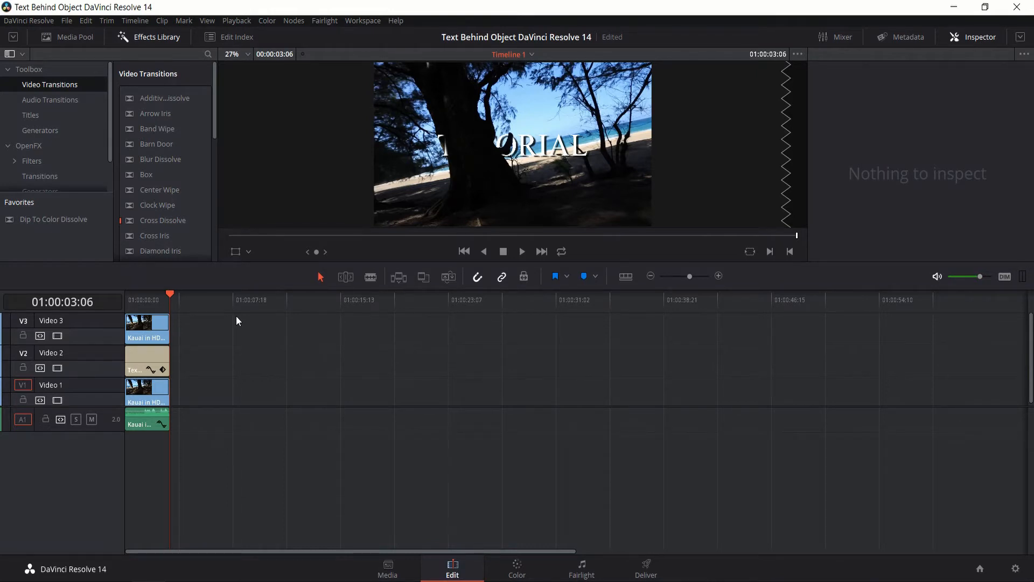
mouse_move(477, 361)
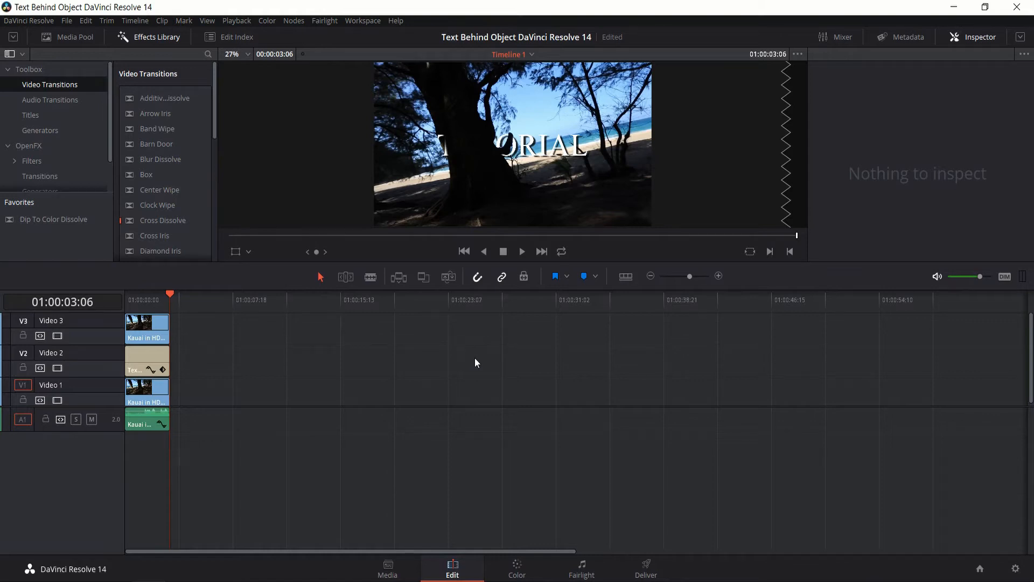
mouse_move(283, 360)
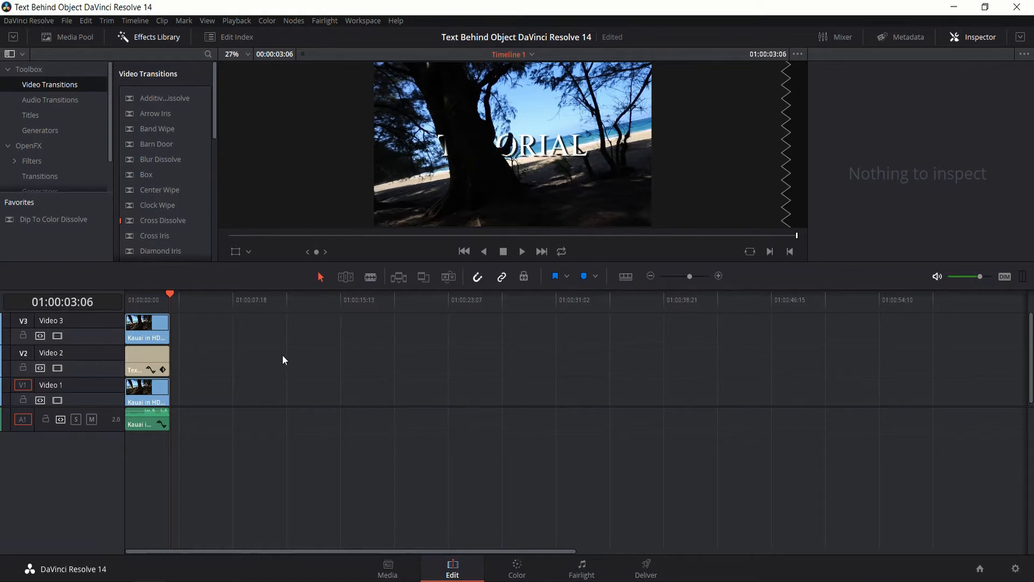
mouse_move(204, 353)
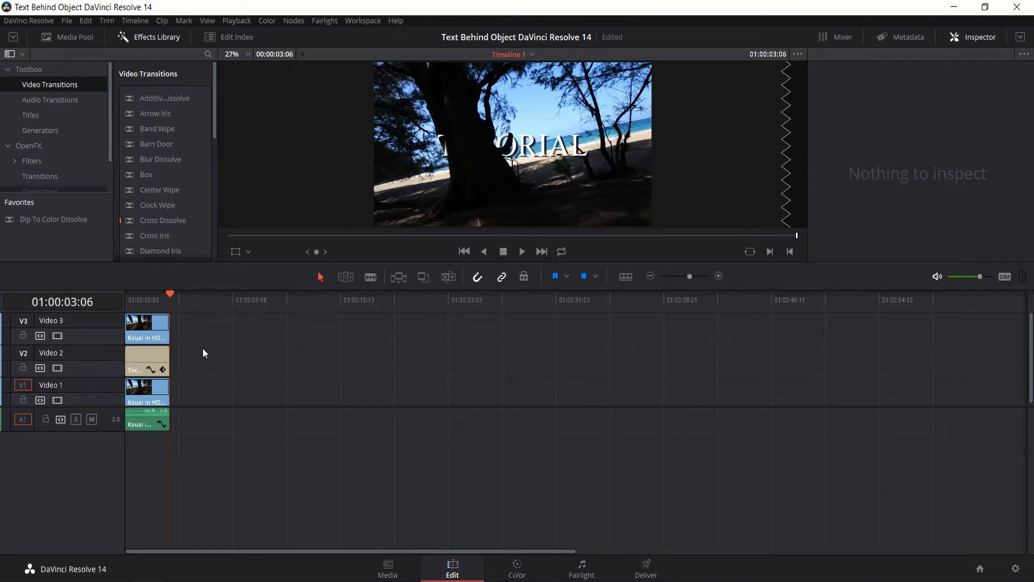
Copy the bottom beach clip further along Video 1 to about 01:00:07:18 and park the playhead there.
left_click(146, 388)
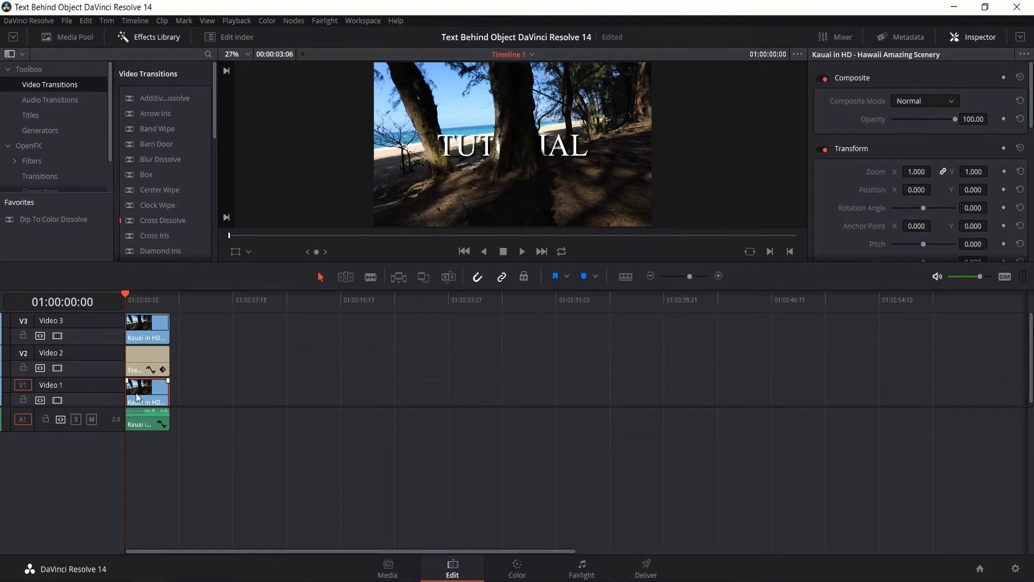
left_click(147, 326)
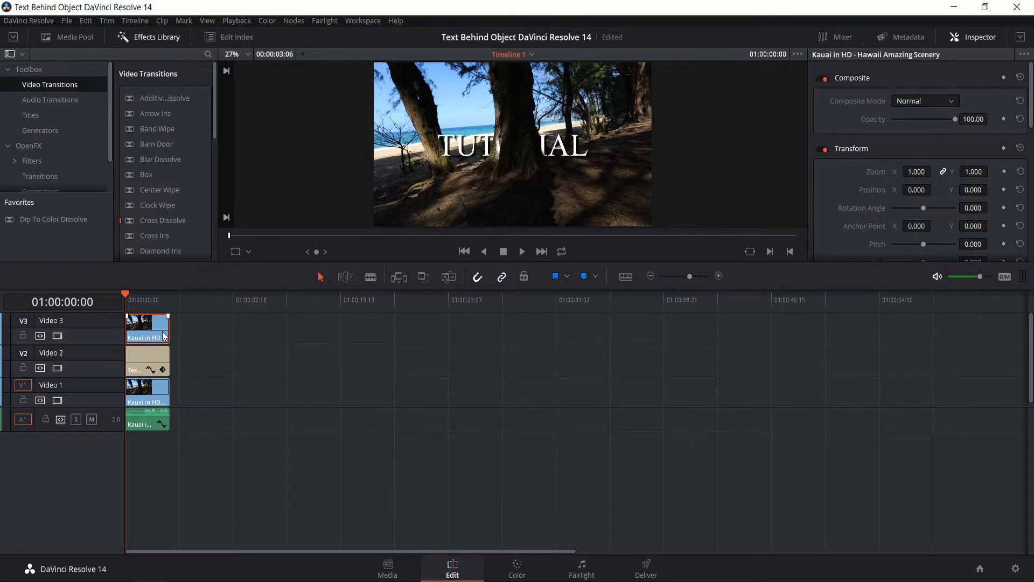
left_click(234, 299)
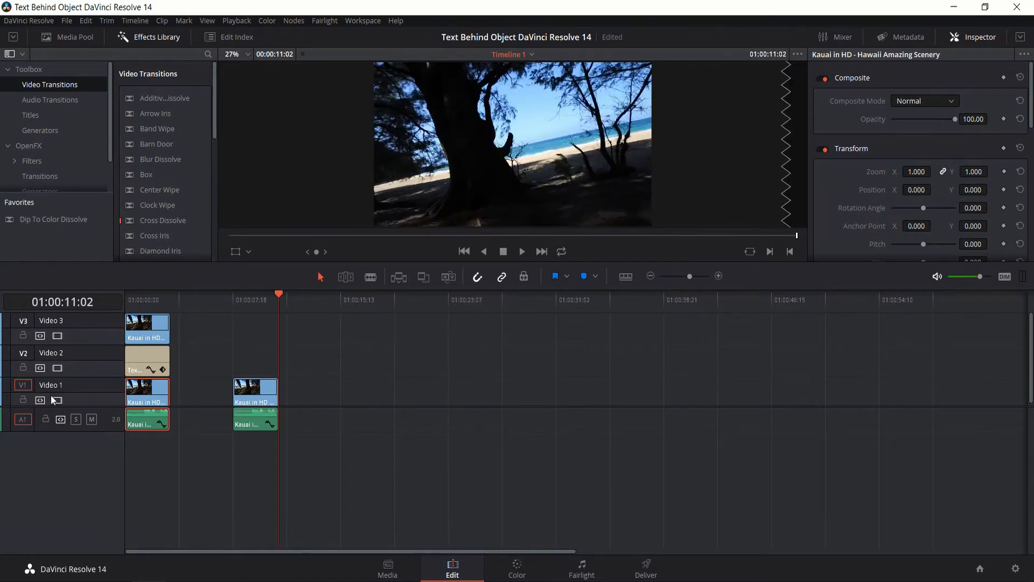
left_click(245, 300)
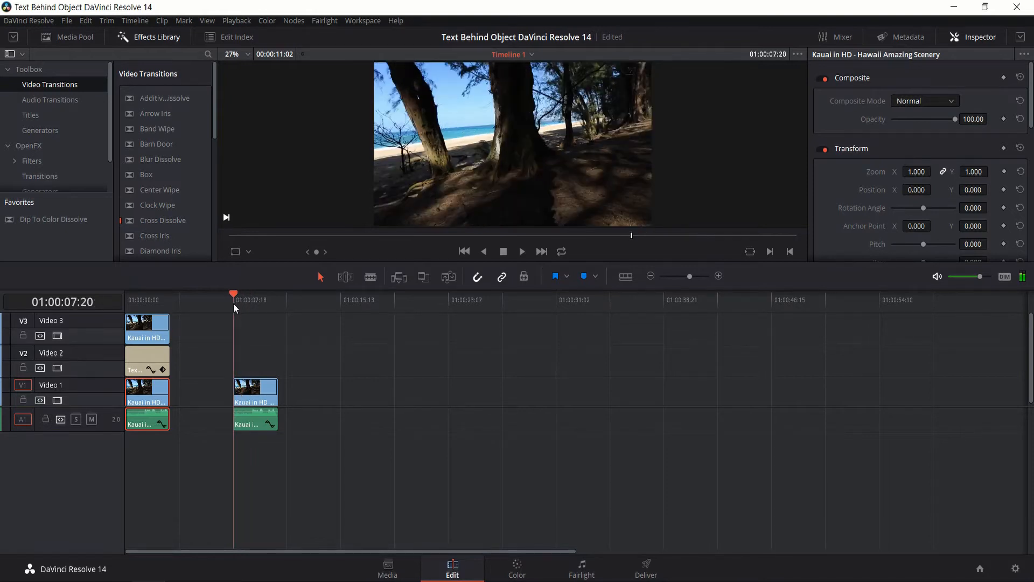
mouse_move(237, 311)
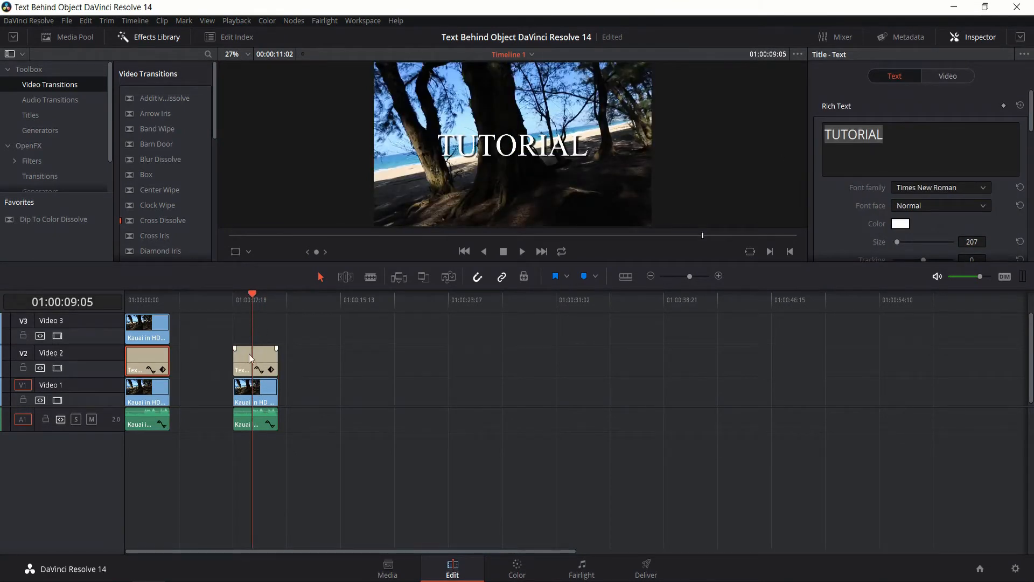
Select the copied TUTORIAL title, show the title templates, and review its font and Drop Shadow settings.
left_click(255, 361)
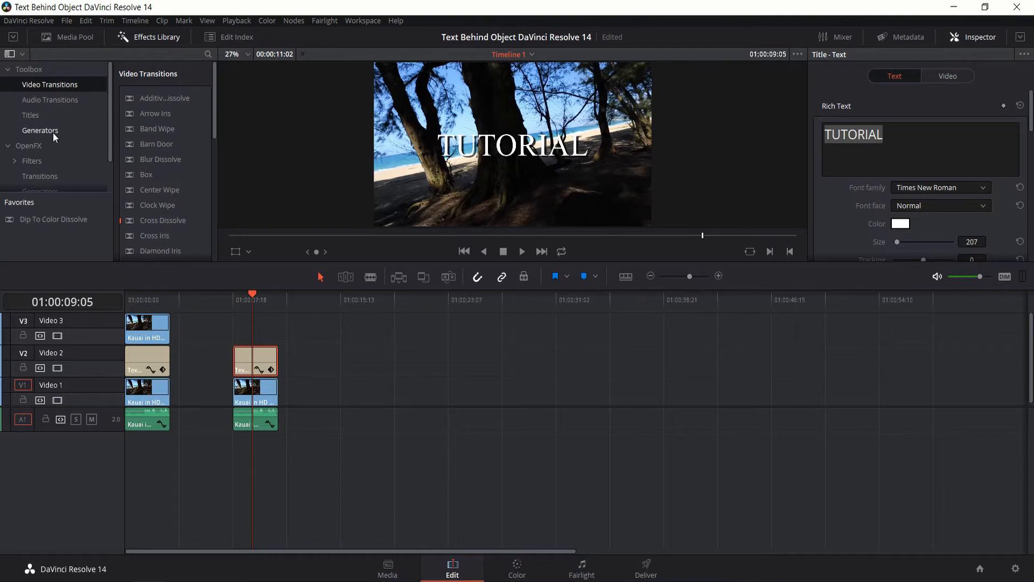
mouse_move(59, 120)
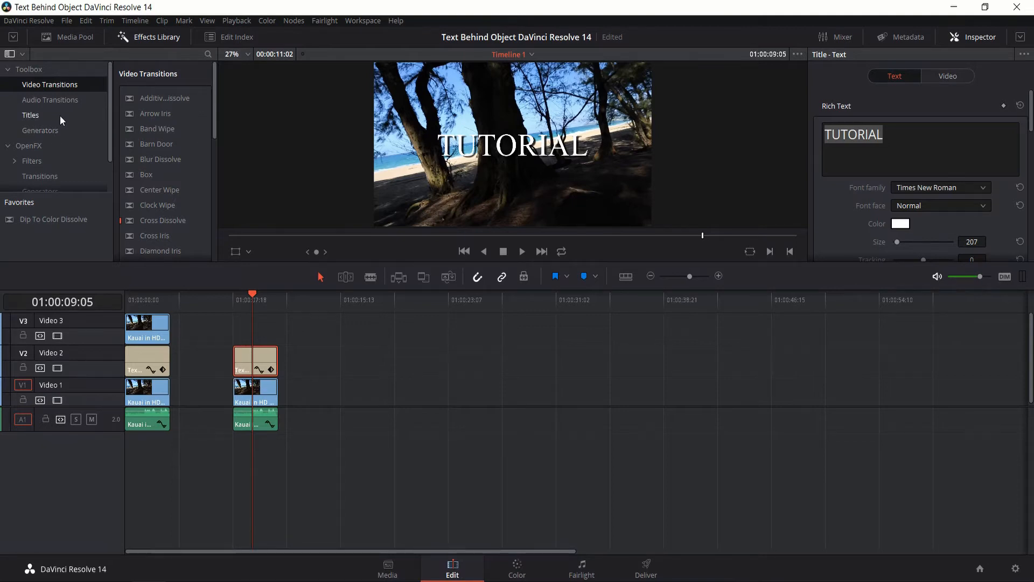
left_click(30, 115)
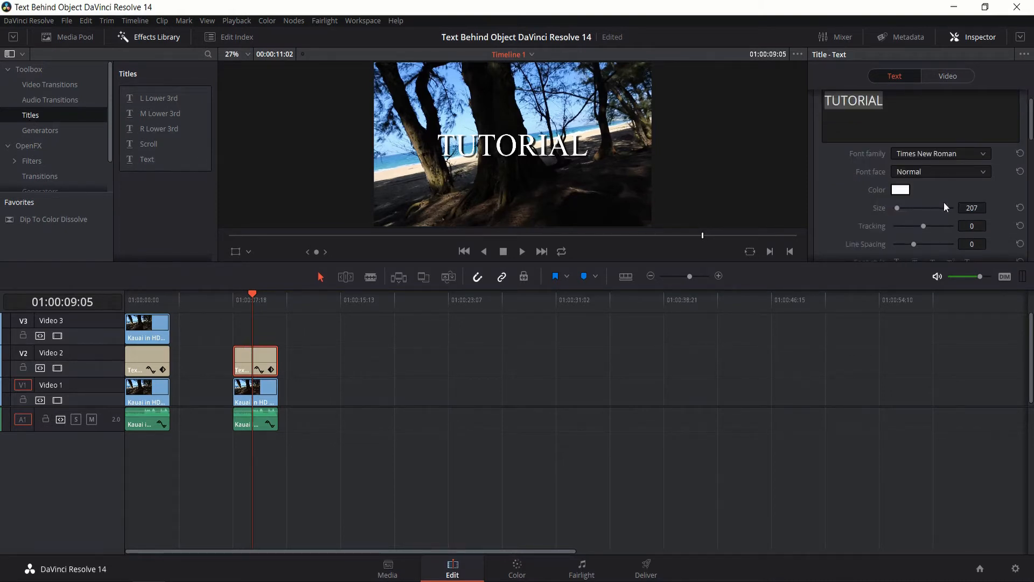
scroll("down", 3)
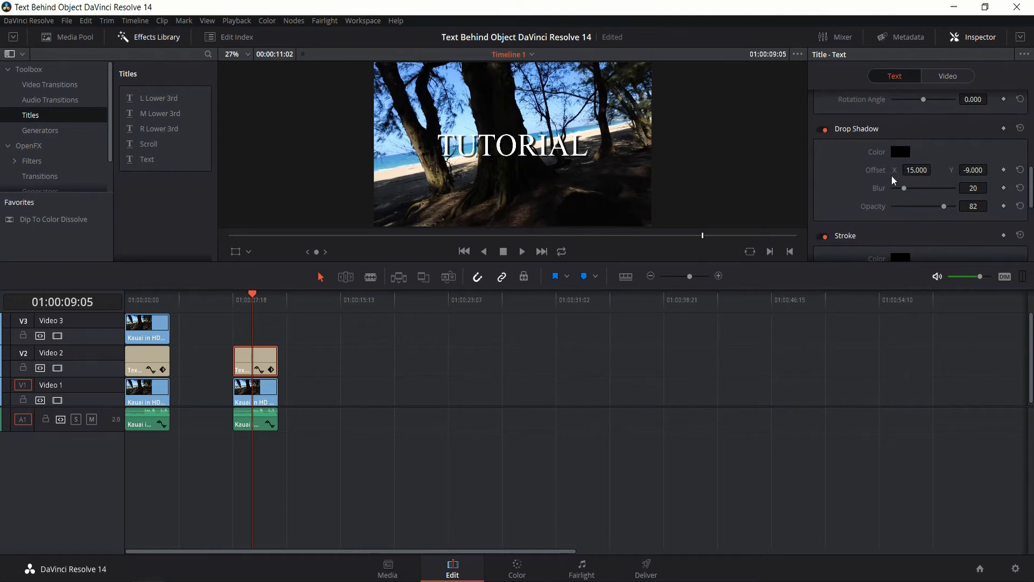
mouse_move(942, 210)
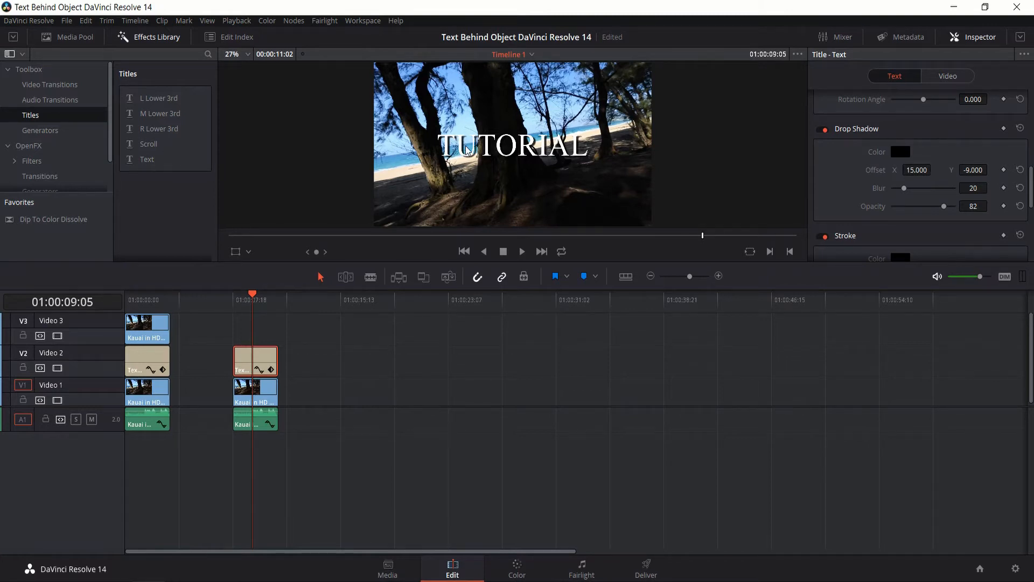
mouse_move(542, 158)
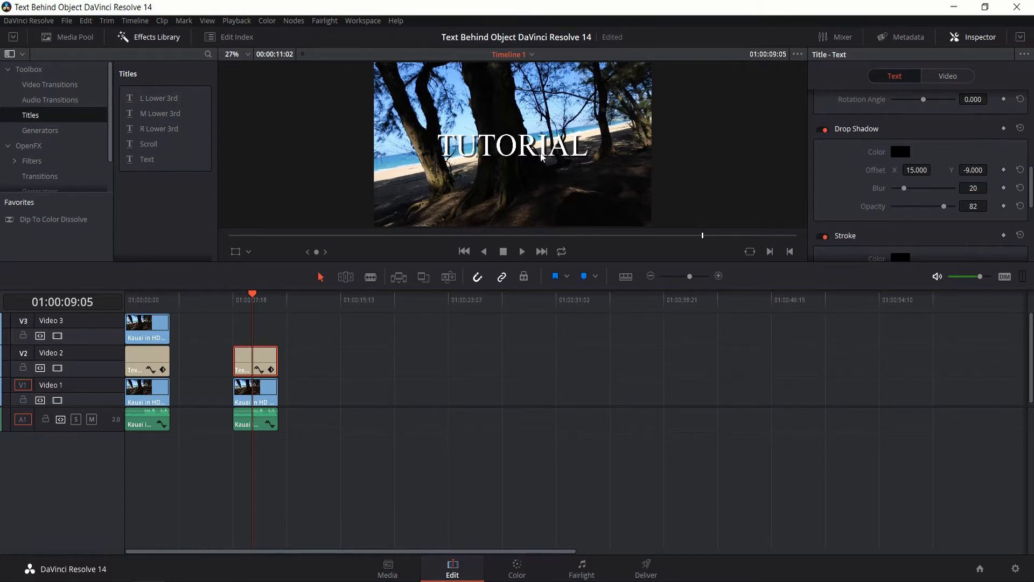
scroll("down", 3)
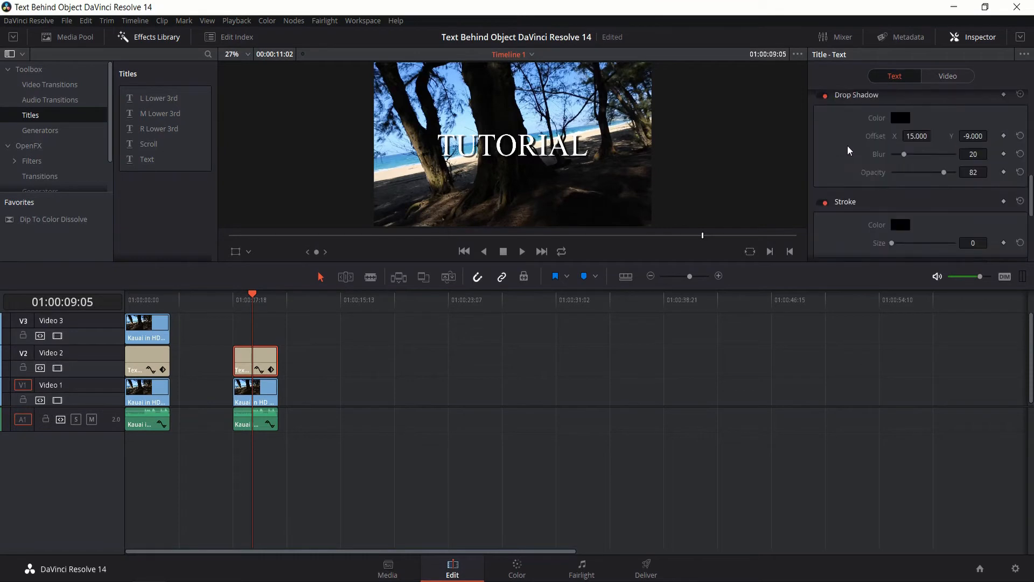
left_click(255, 392)
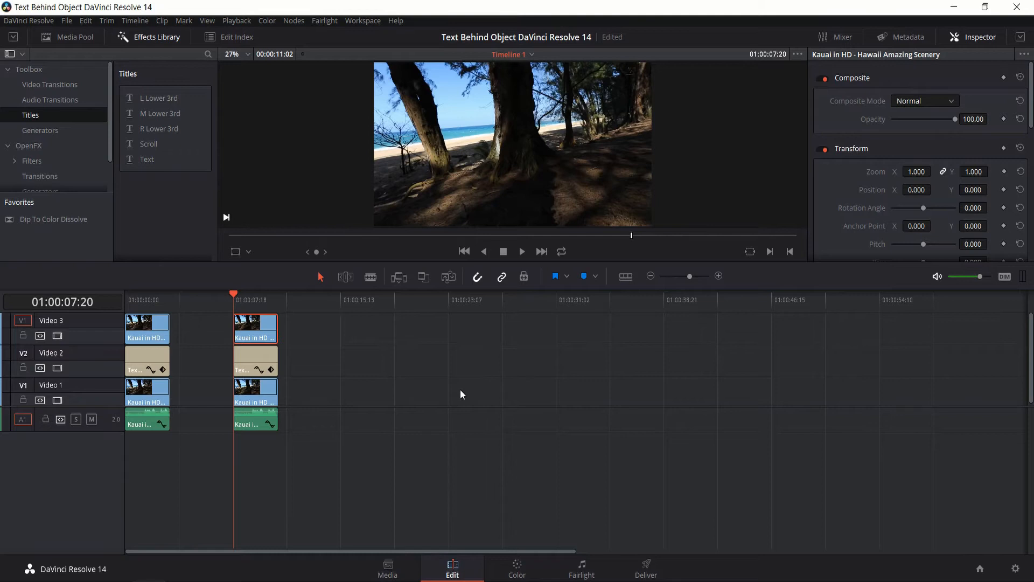
mouse_move(413, 448)
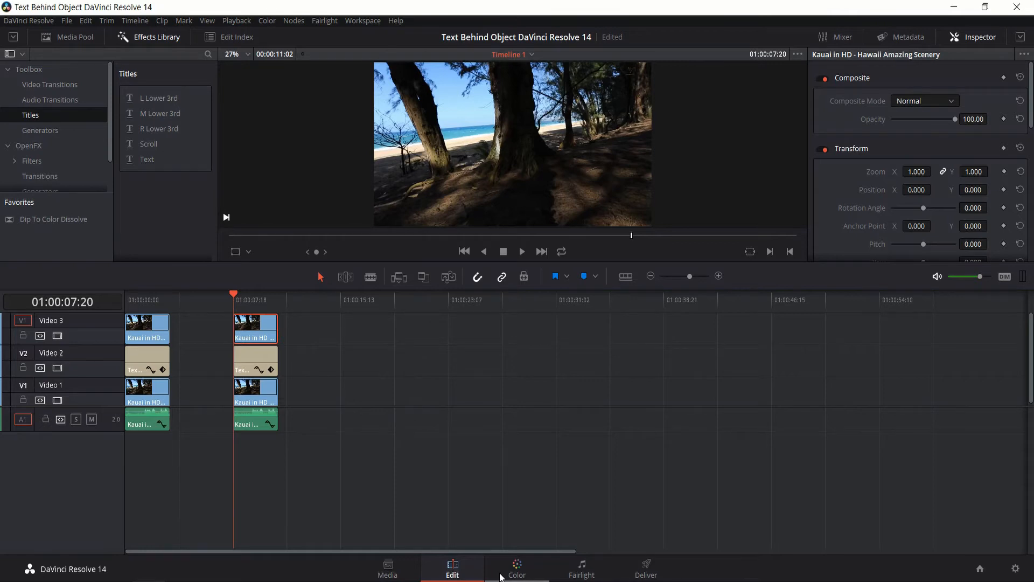
Switch to the Color page with the top-track beach copy ready for grading.
left_click(516, 567)
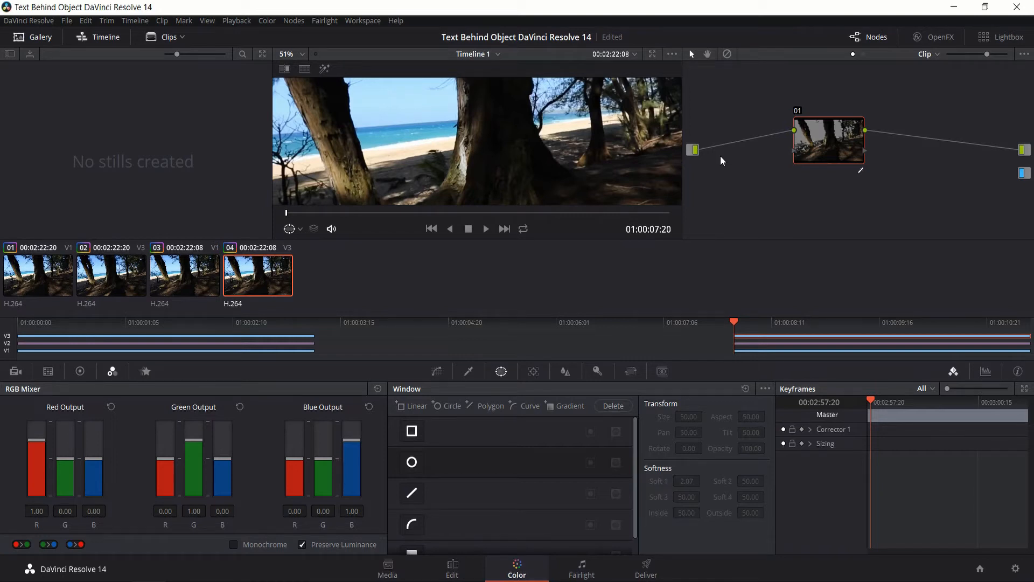
mouse_move(571, 173)
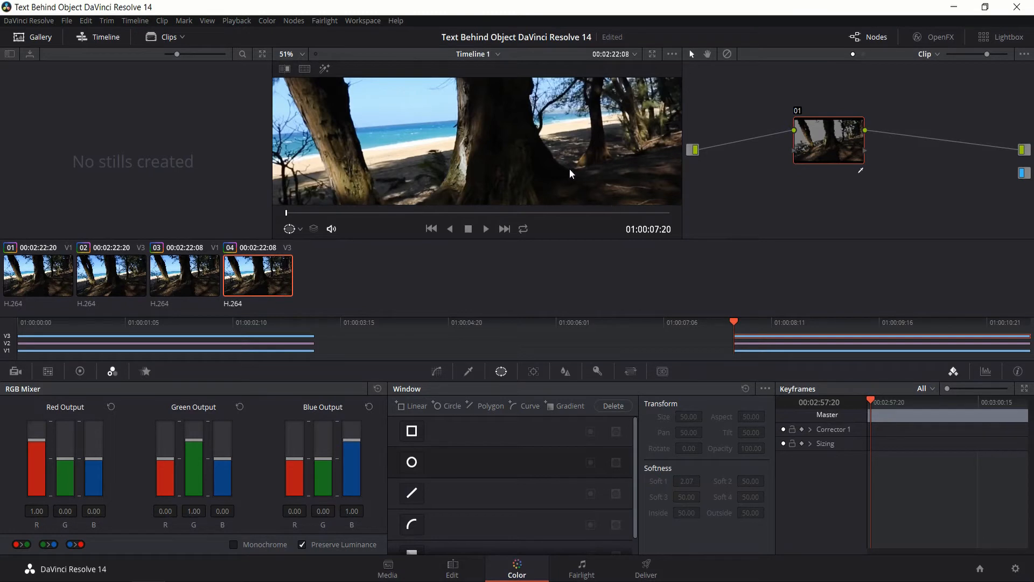
mouse_move(478, 429)
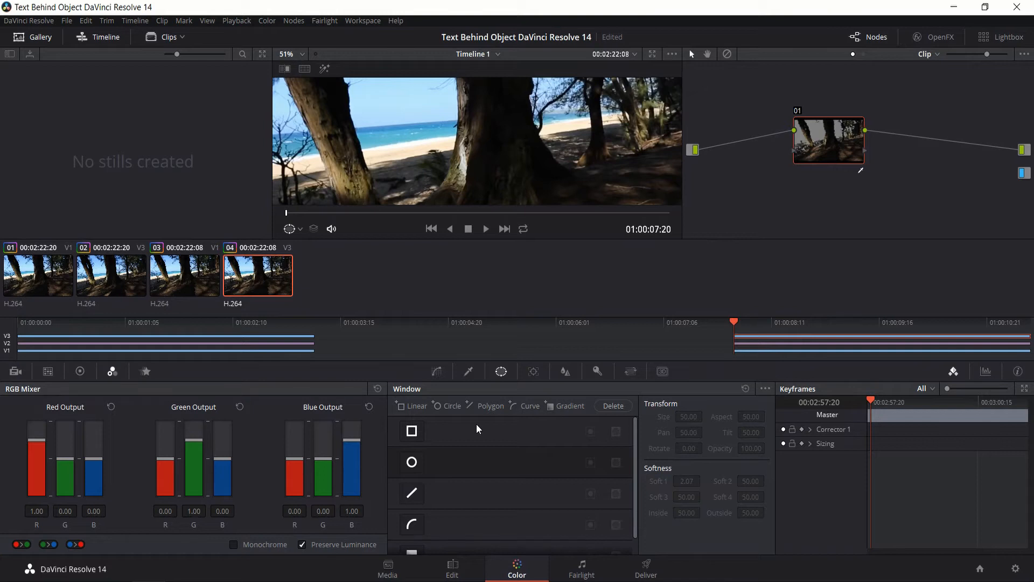
mouse_move(482, 375)
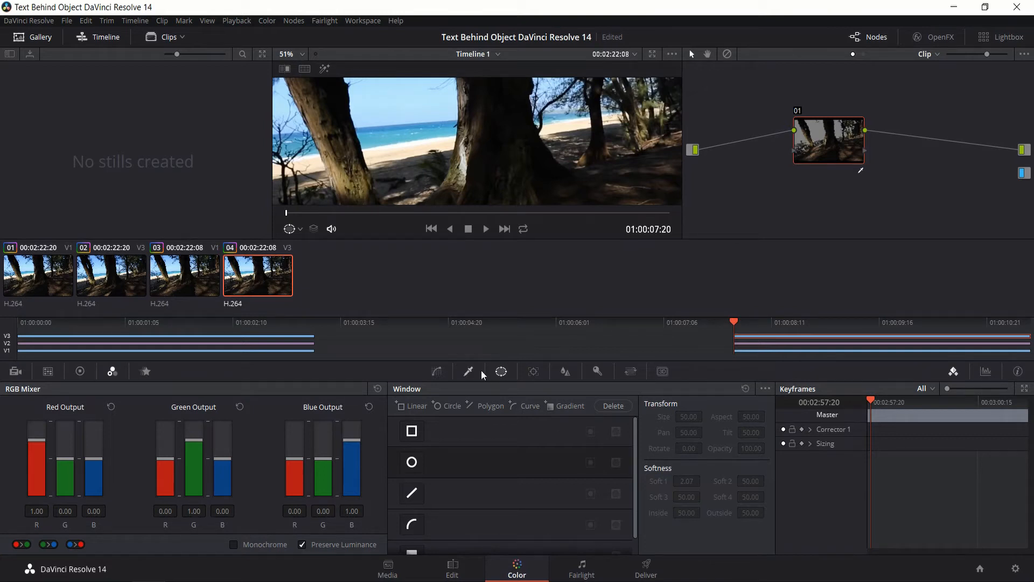
mouse_move(504, 332)
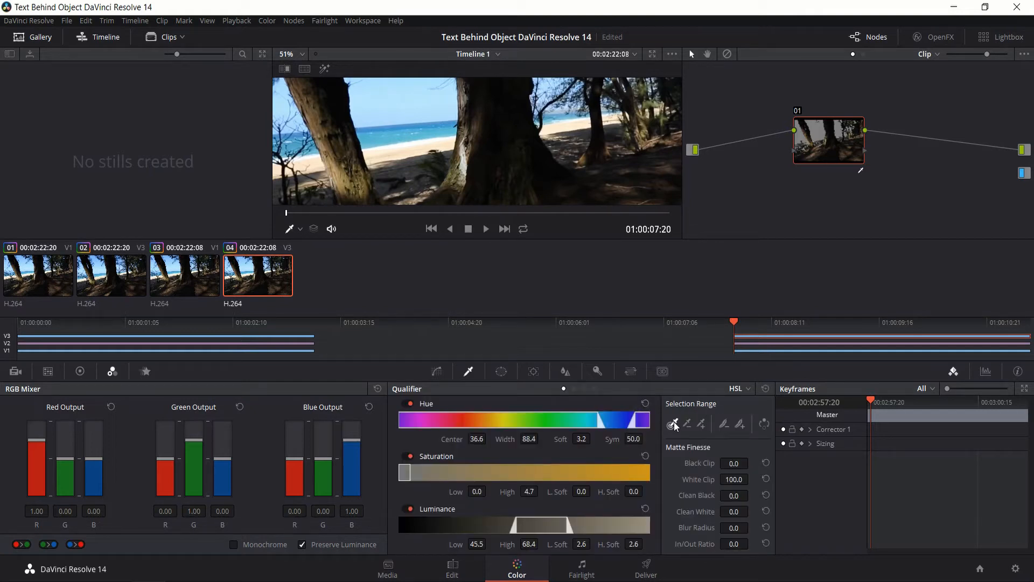
mouse_move(672, 424)
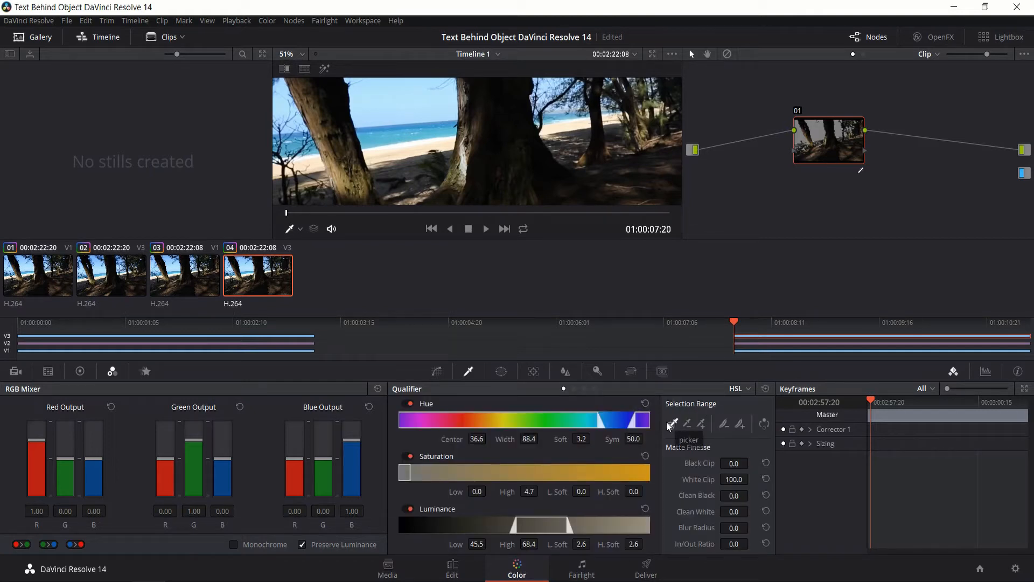
mouse_move(478, 382)
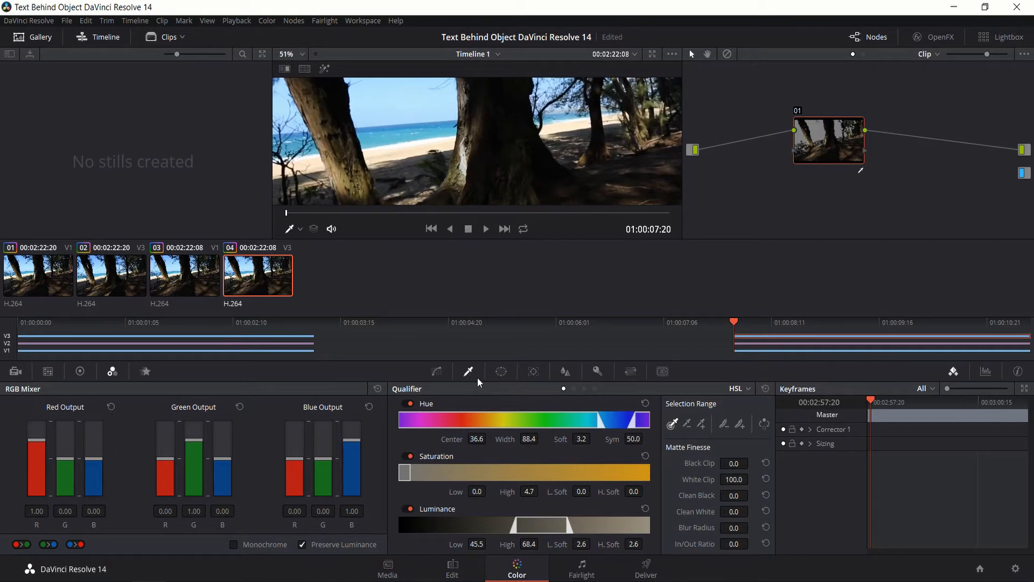
mouse_move(469, 371)
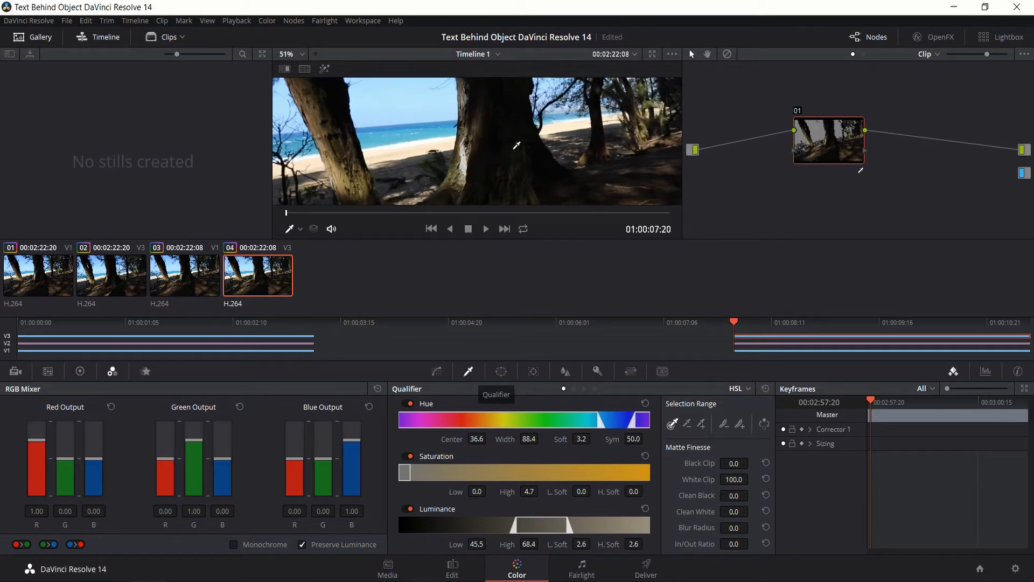
mouse_move(499, 126)
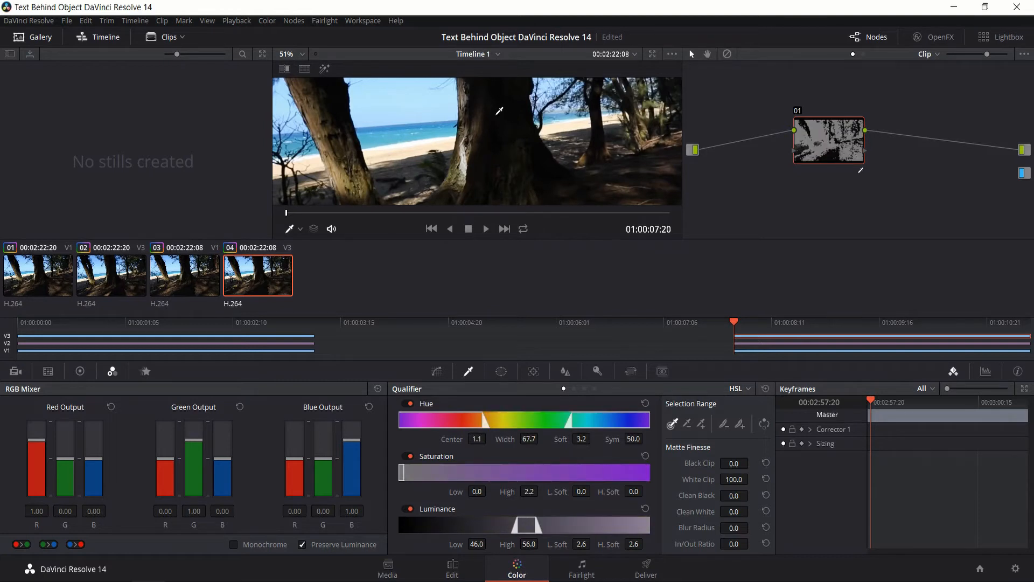
mouse_move(483, 428)
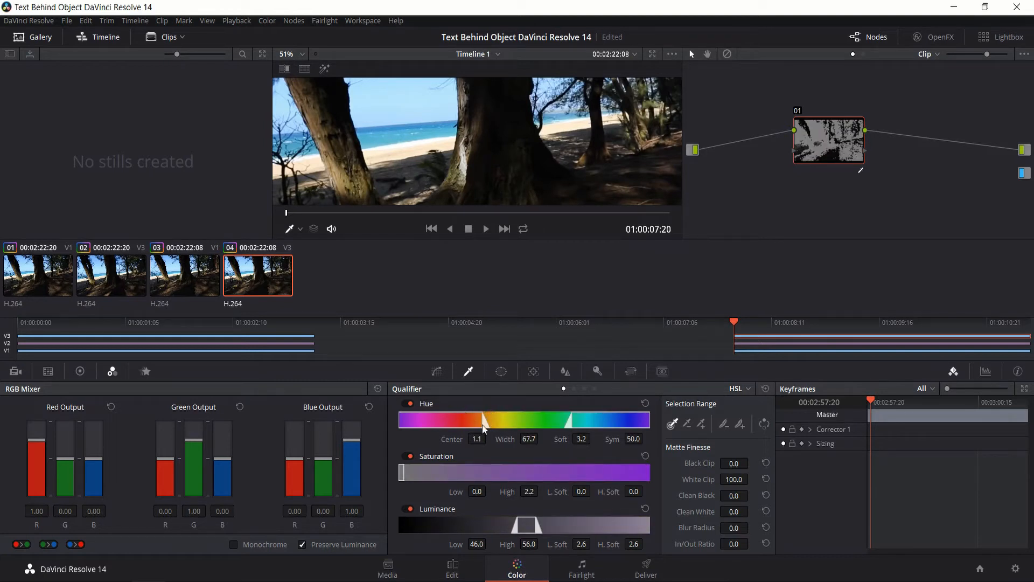
mouse_move(497, 507)
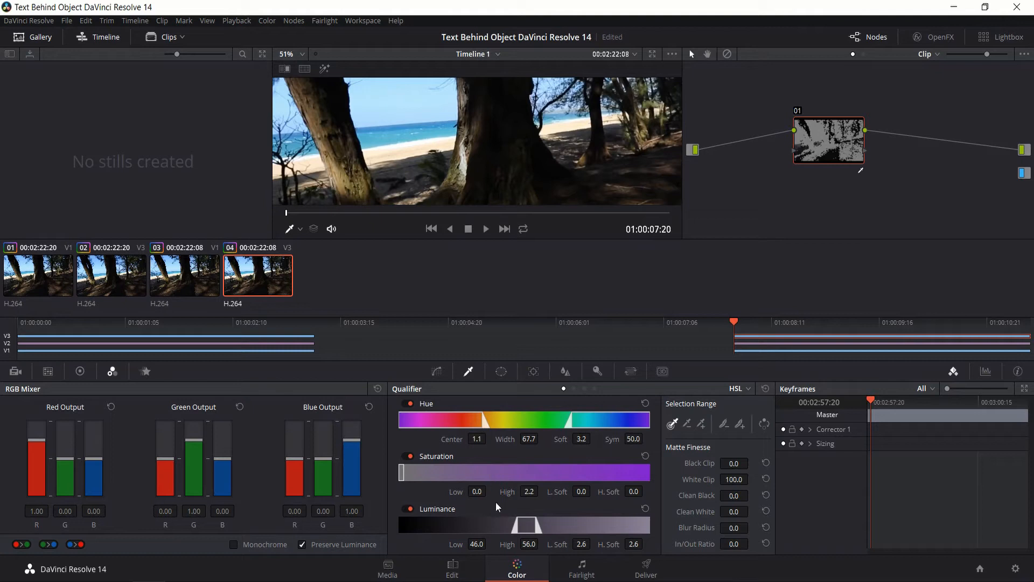
mouse_move(492, 108)
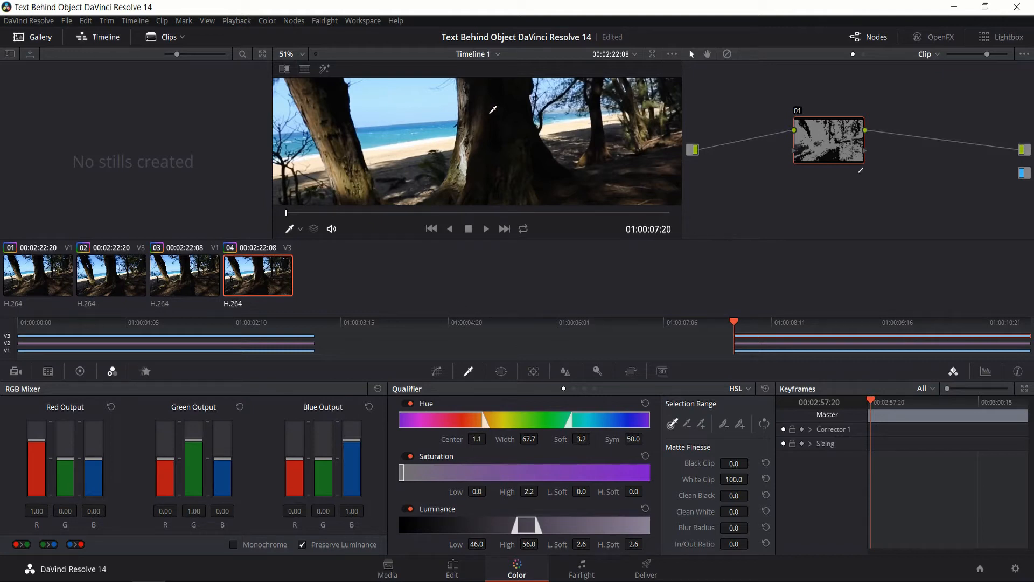
mouse_move(786, 133)
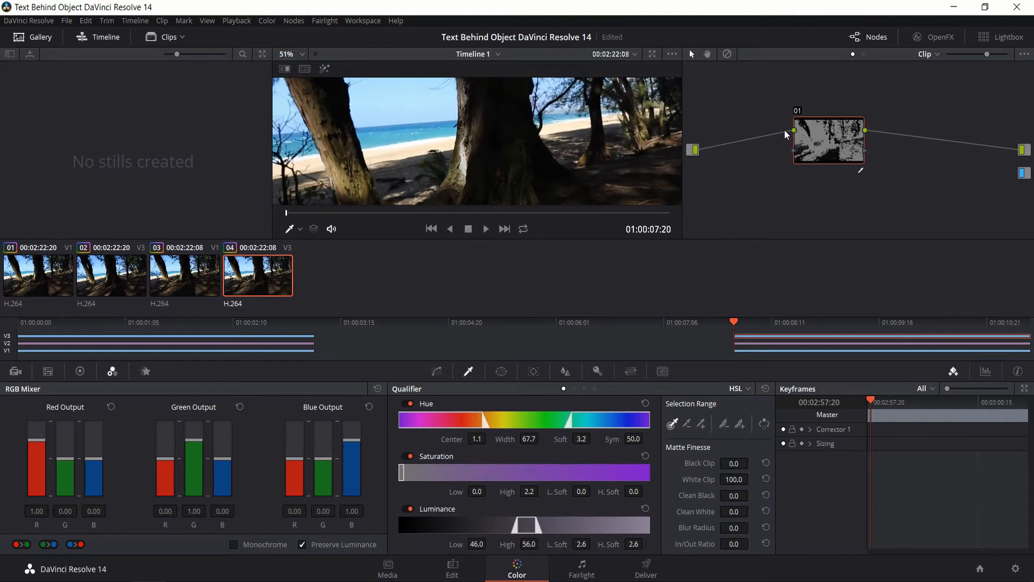
View the node's black-and-white trunk key matte, then check it again at a later frame.
left_click(595, 371)
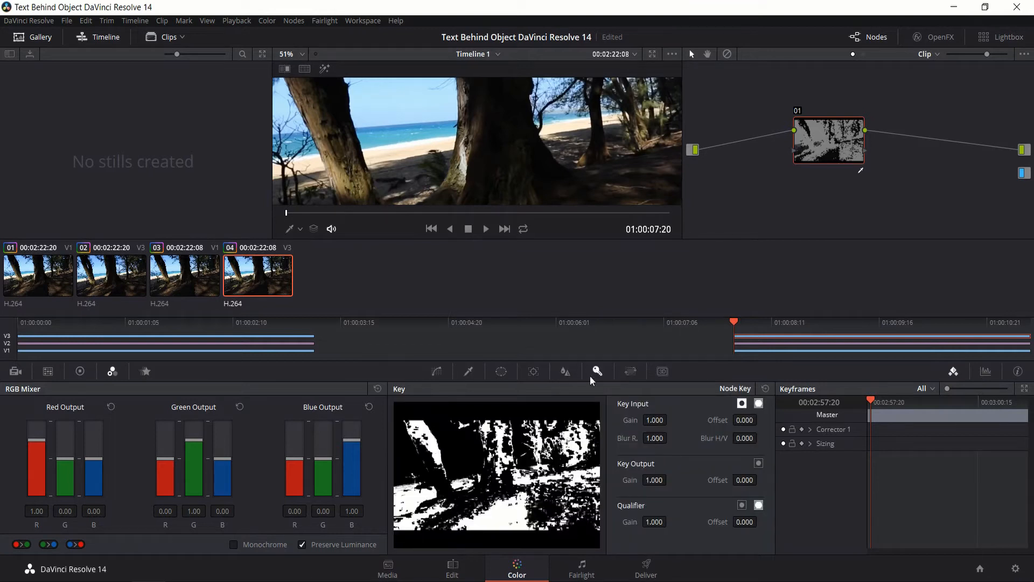
mouse_move(596, 371)
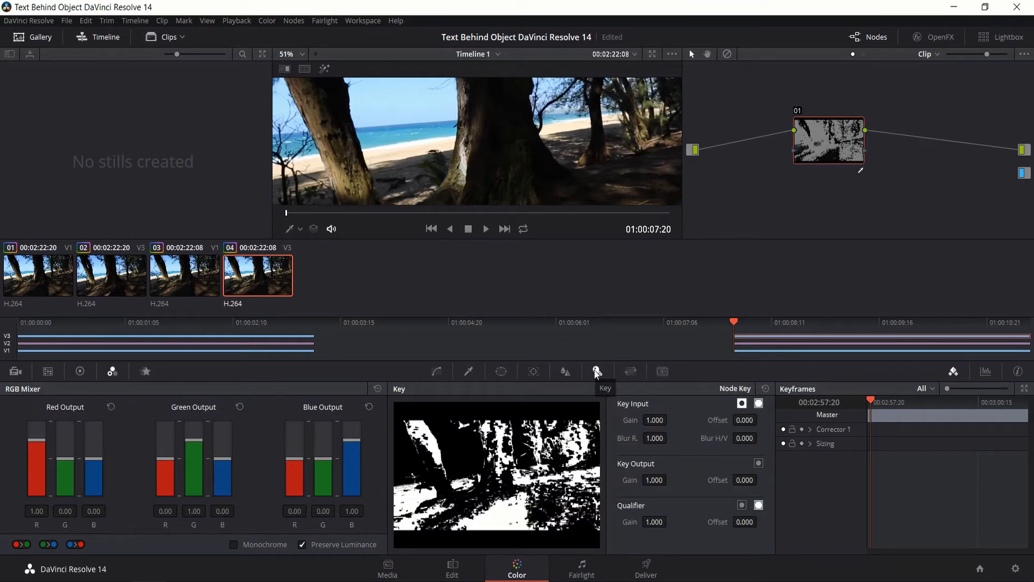
mouse_move(597, 370)
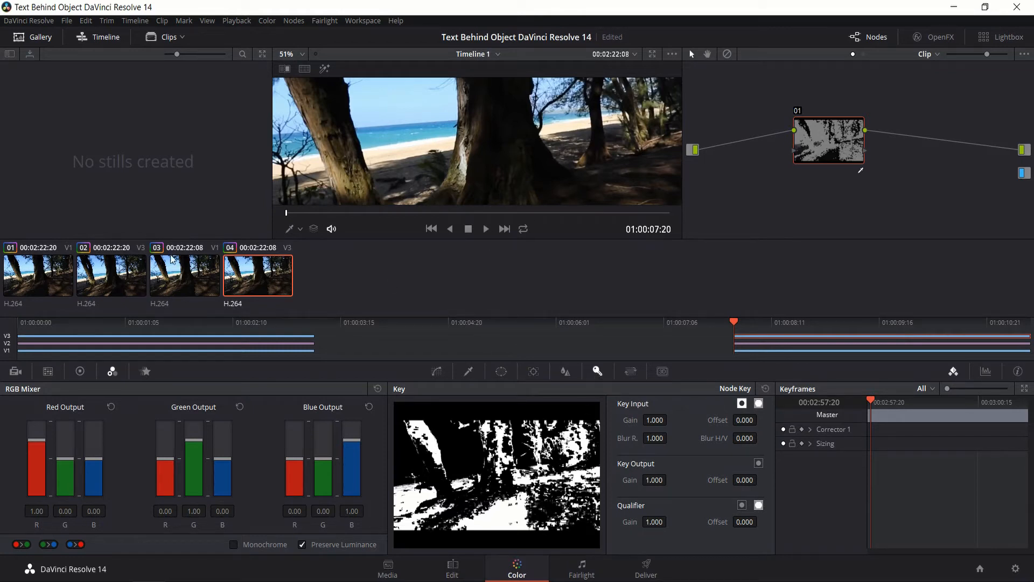
left_click(127, 322)
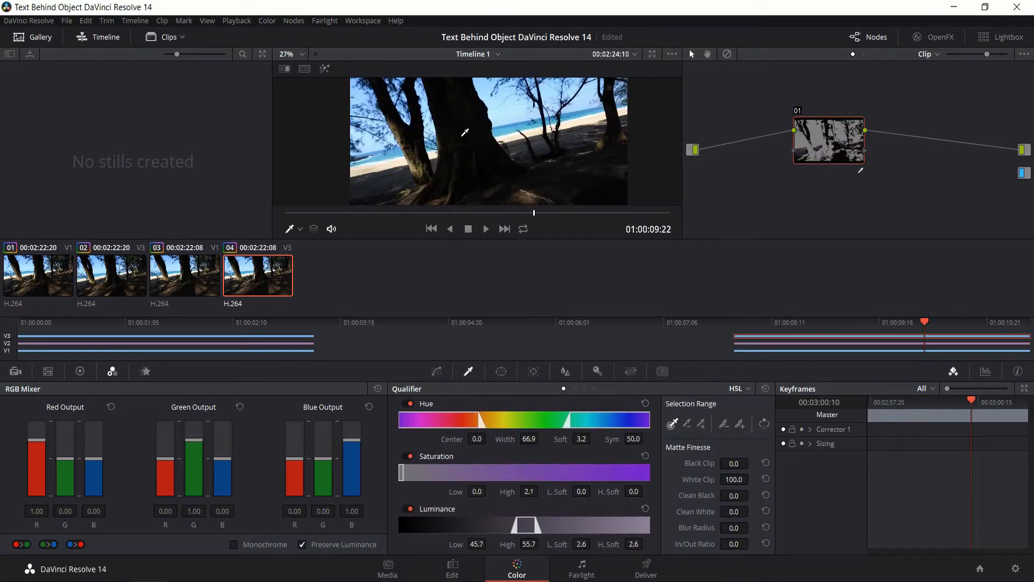
left_click(595, 371)
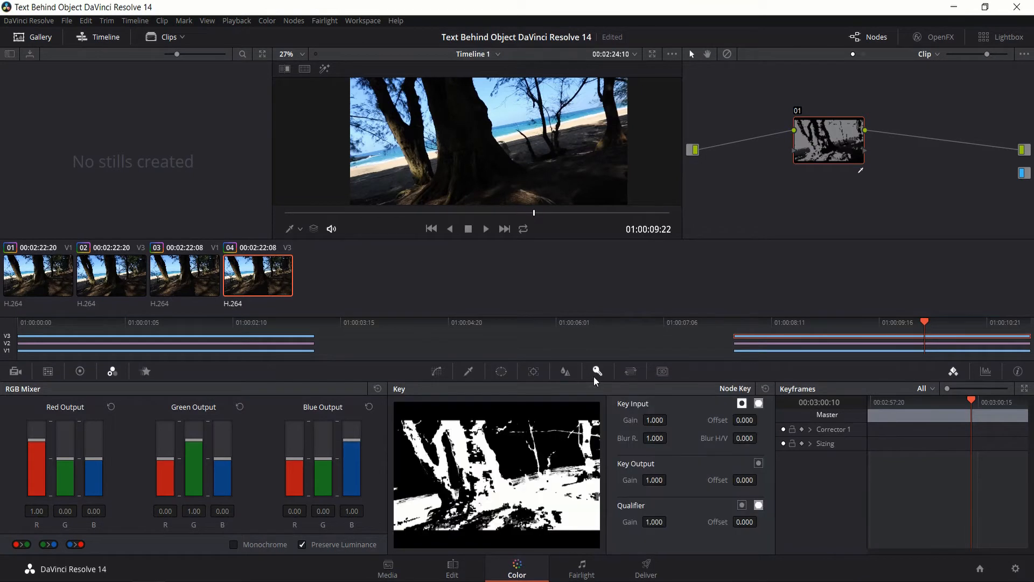
mouse_move(490, 166)
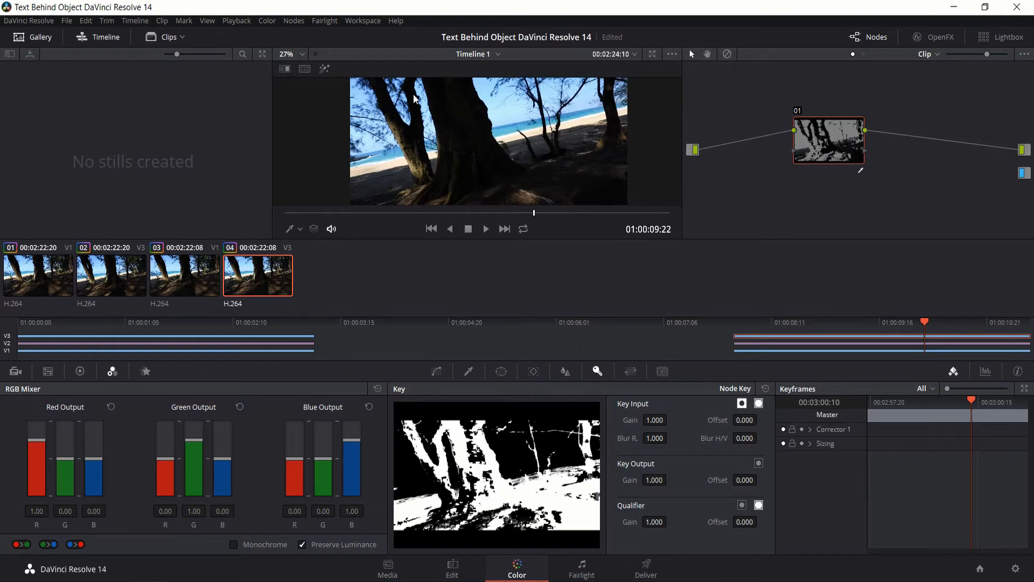
mouse_move(407, 90)
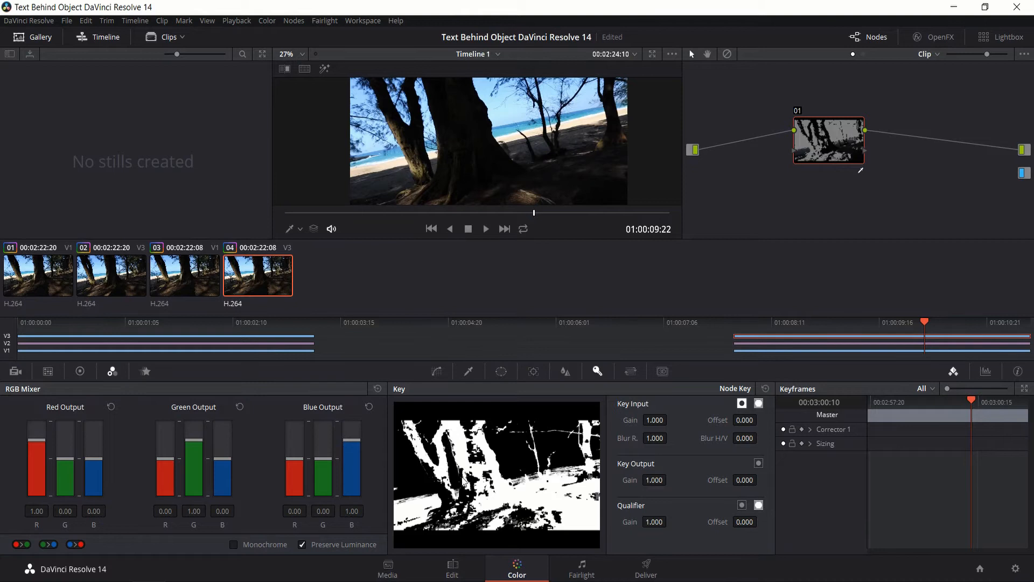
mouse_move(409, 128)
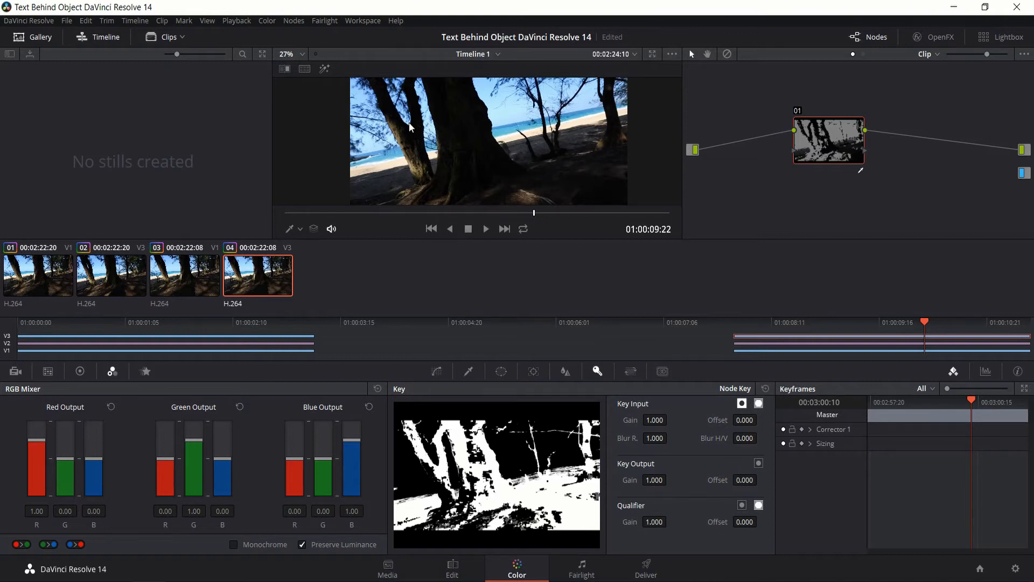
mouse_move(482, 121)
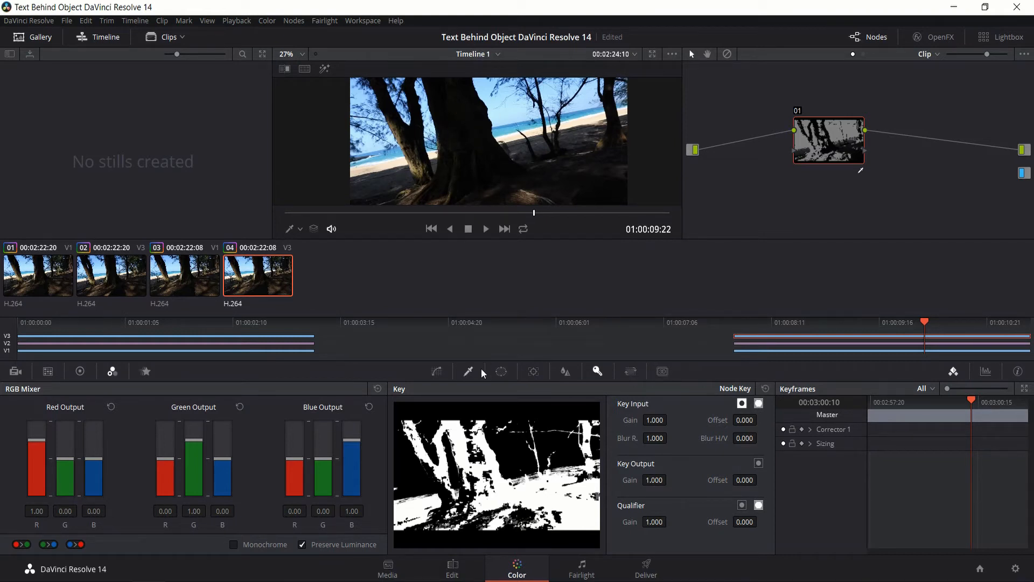
mouse_move(468, 372)
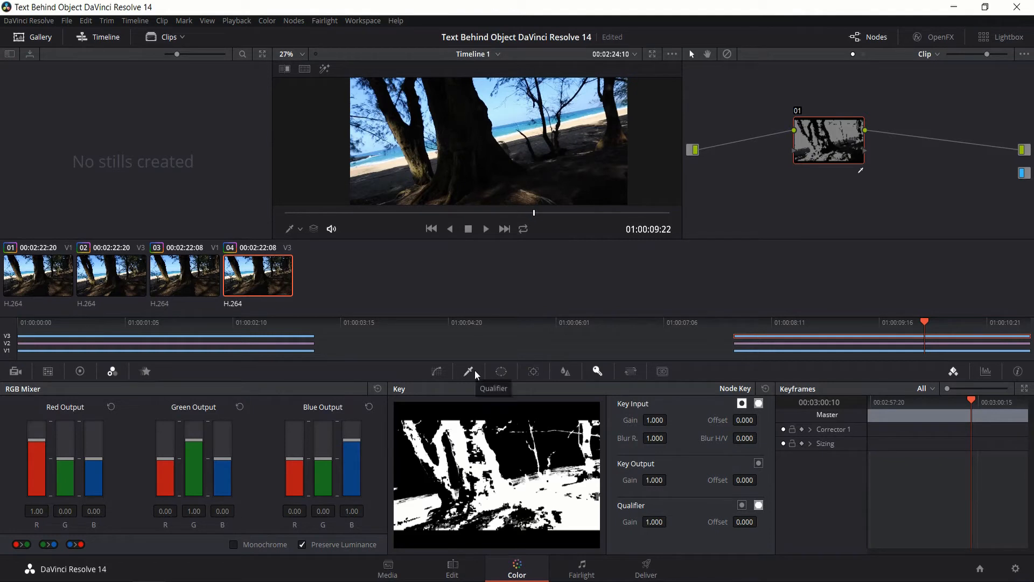
Sample extra shaded trunk areas into the qualifier to widen its HSL range.
left_click(469, 371)
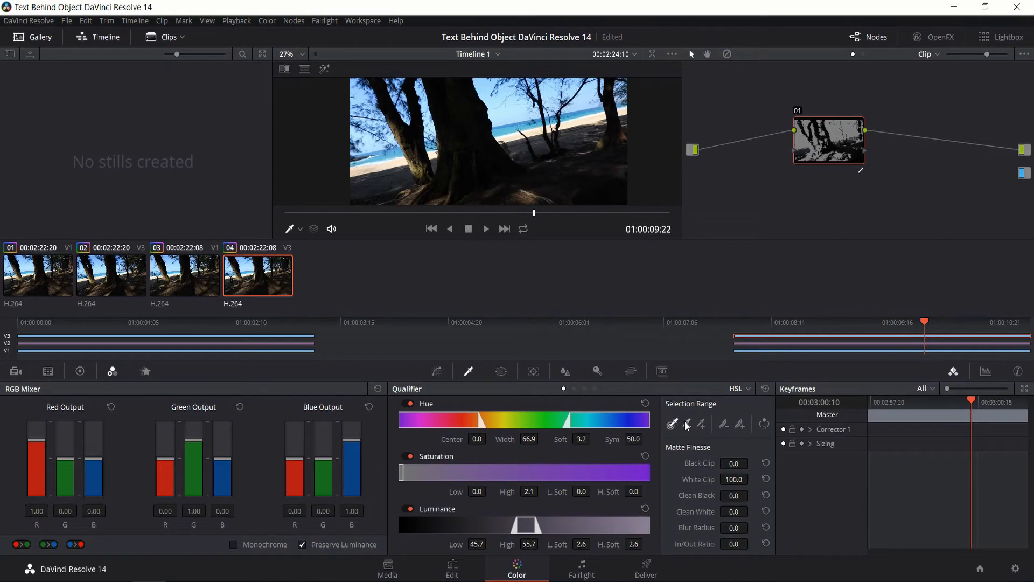
mouse_move(703, 425)
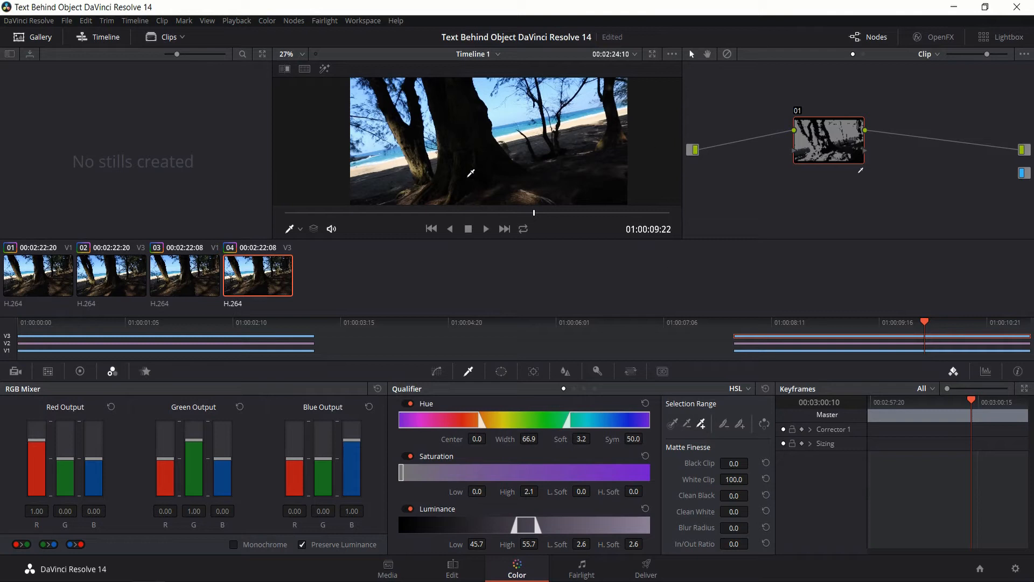
left_click(286, 54)
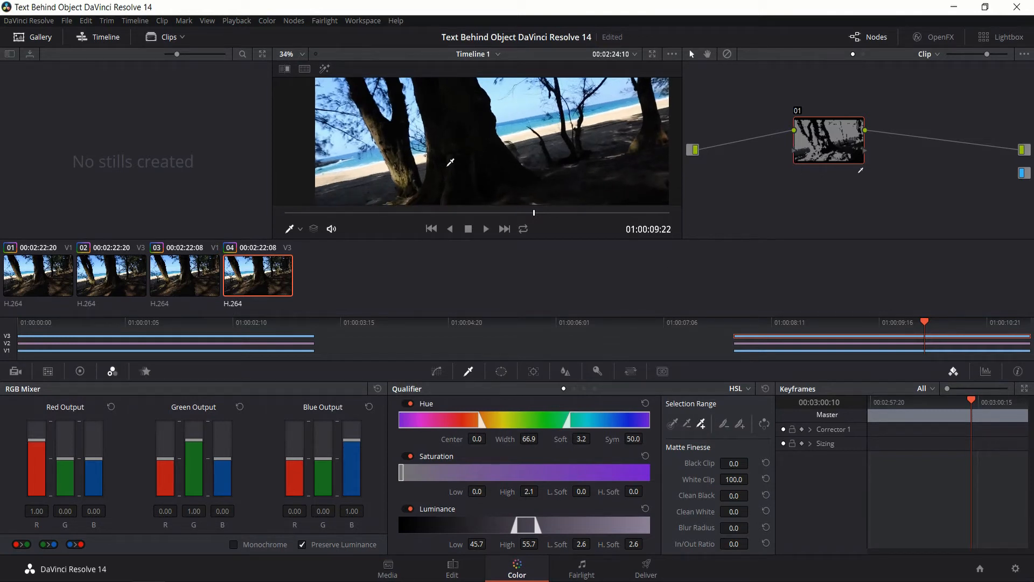
left_click(300, 54)
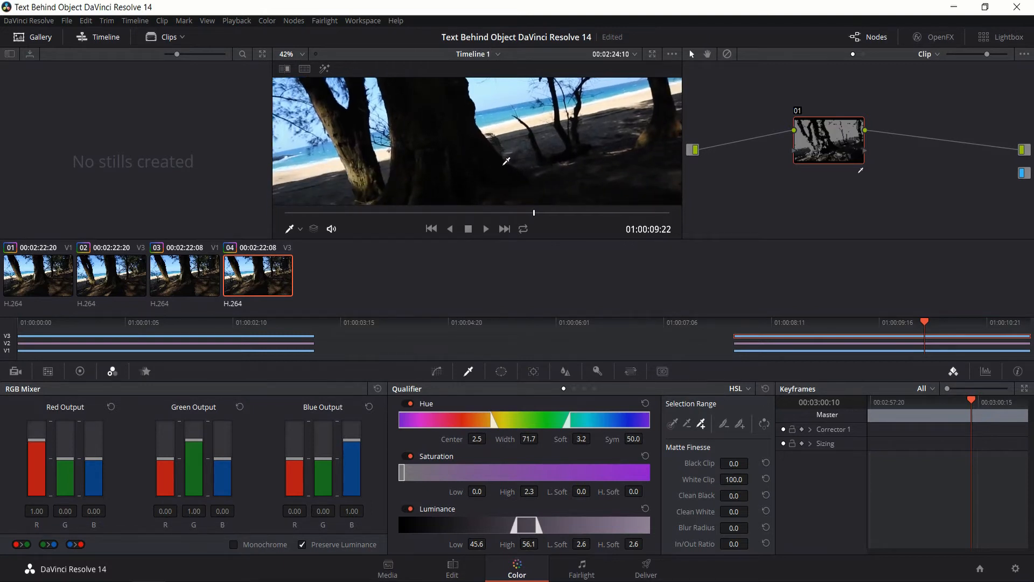
left_click(595, 371)
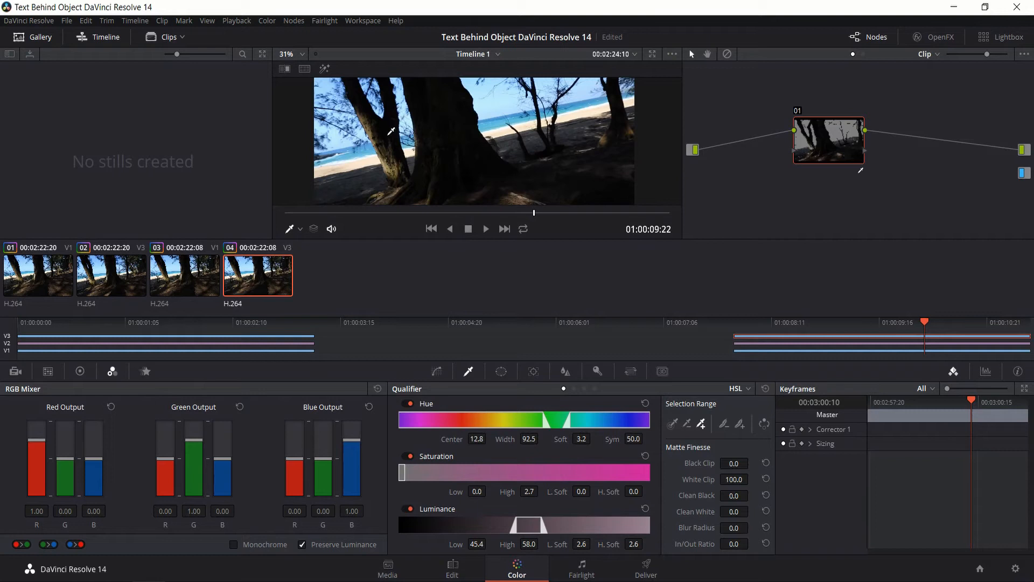
mouse_move(455, 110)
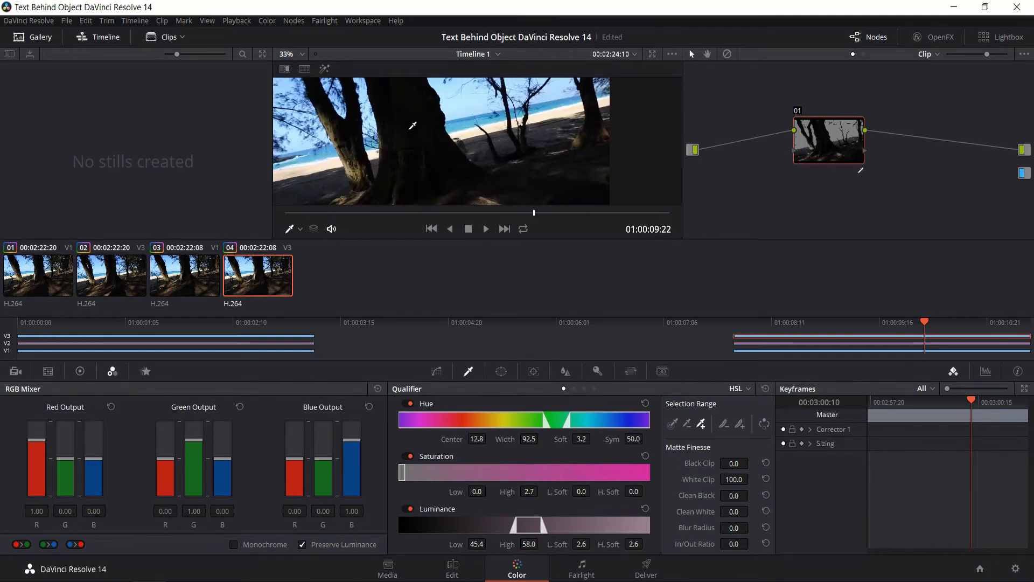
Check the refined trunk matte in the Key view.
left_click(596, 370)
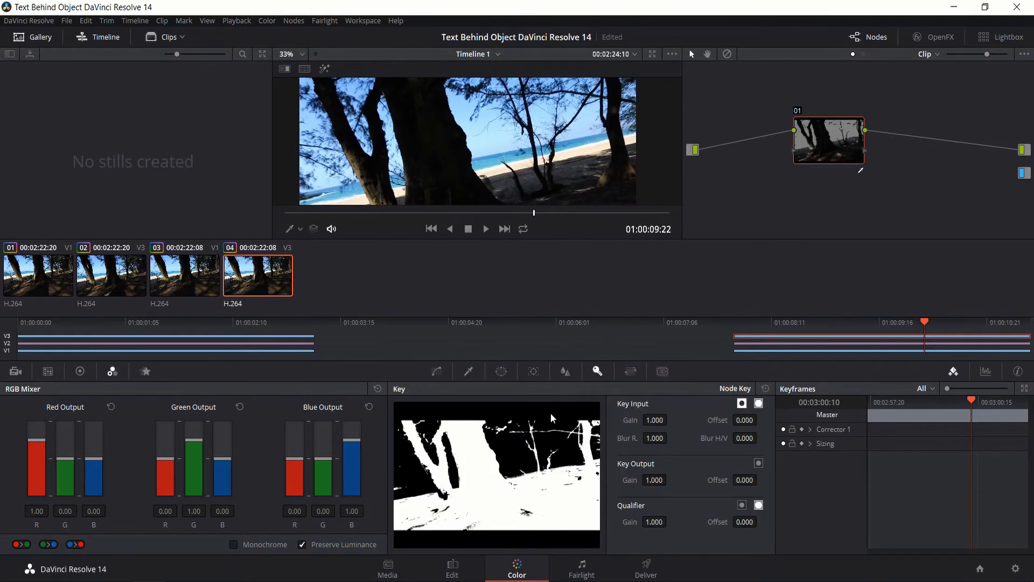
mouse_move(460, 454)
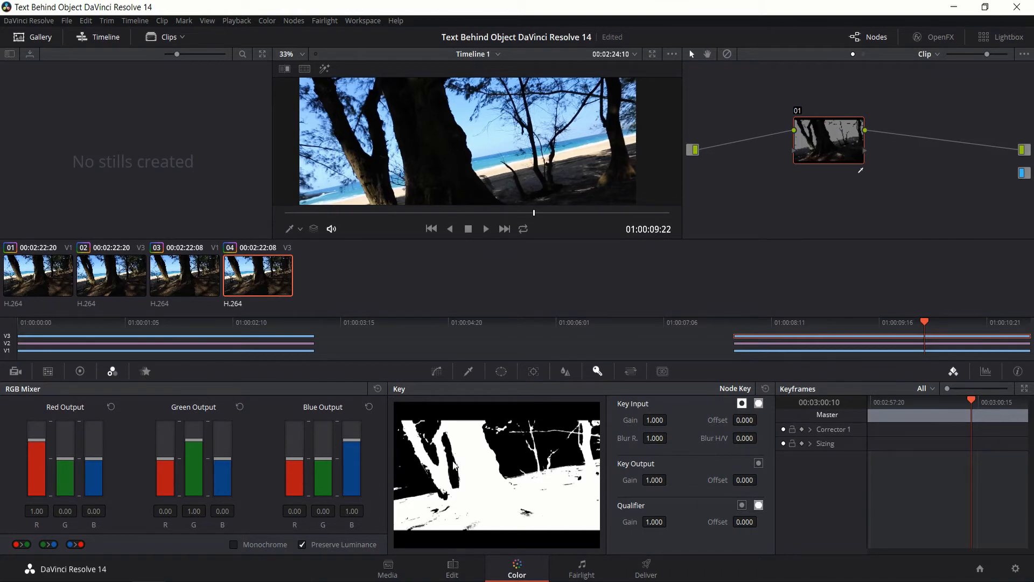
mouse_move(445, 480)
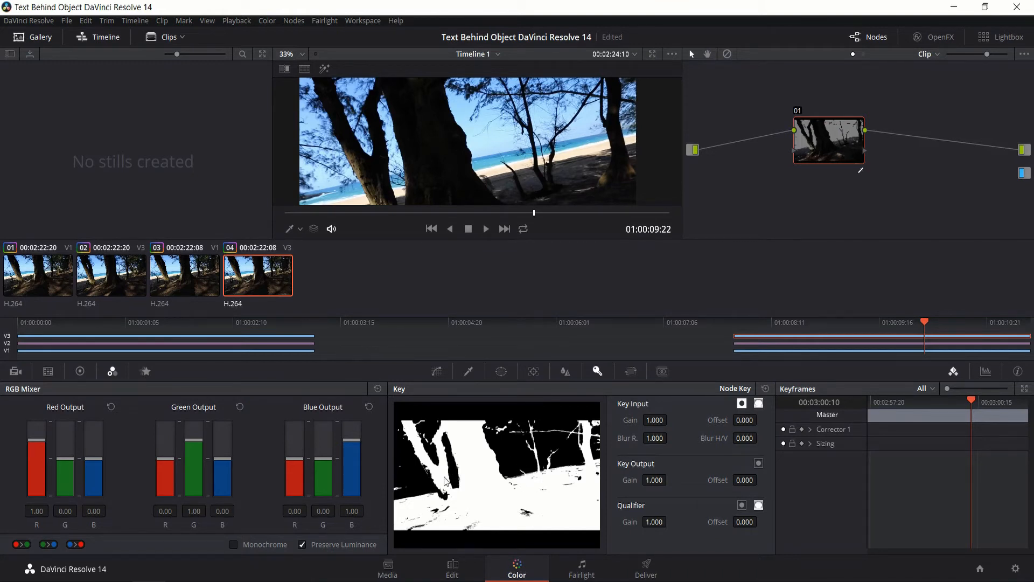
mouse_move(467, 485)
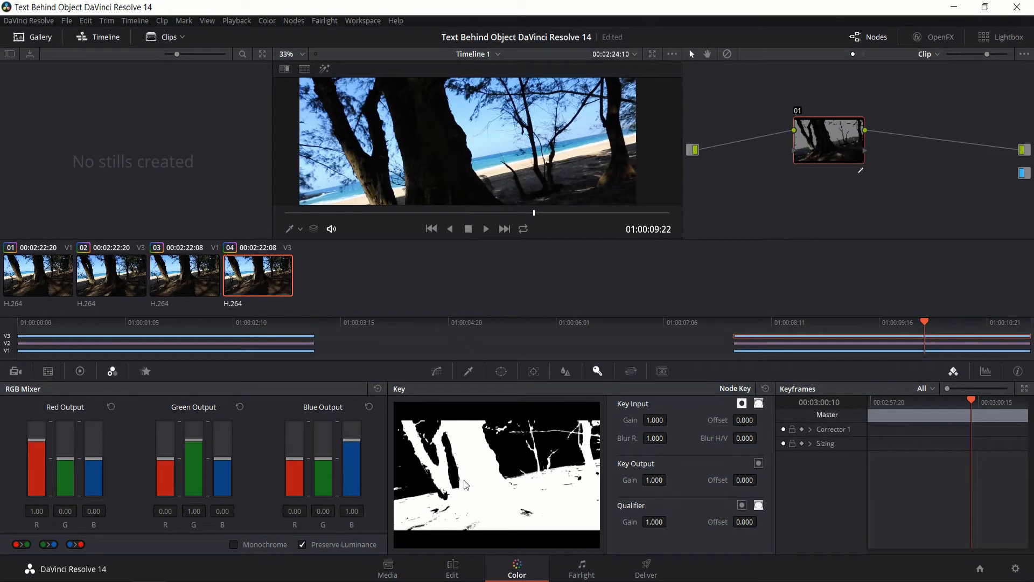
mouse_move(458, 453)
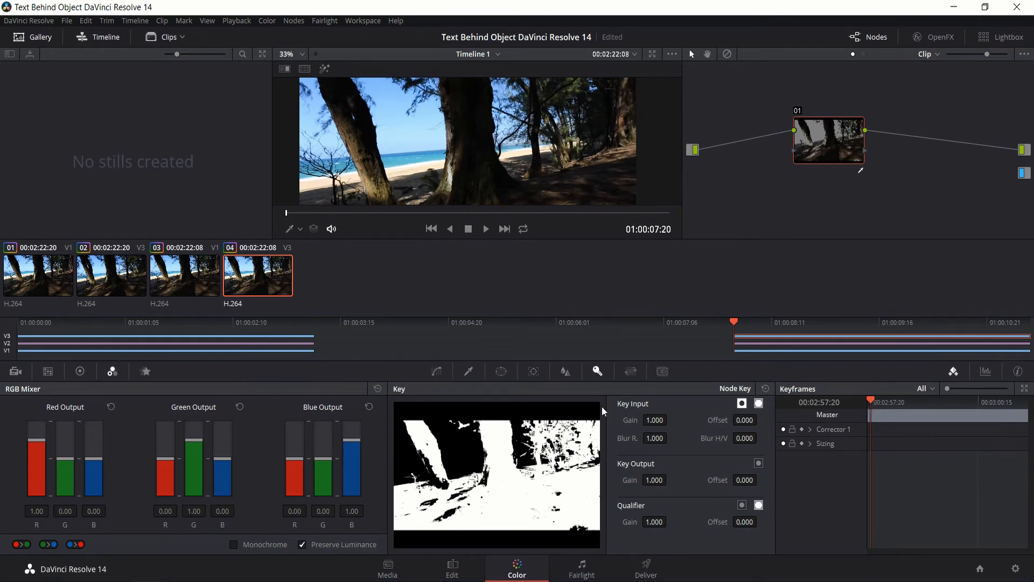
Add a Polygon power window to node 01 from the Window palette.
left_click(501, 371)
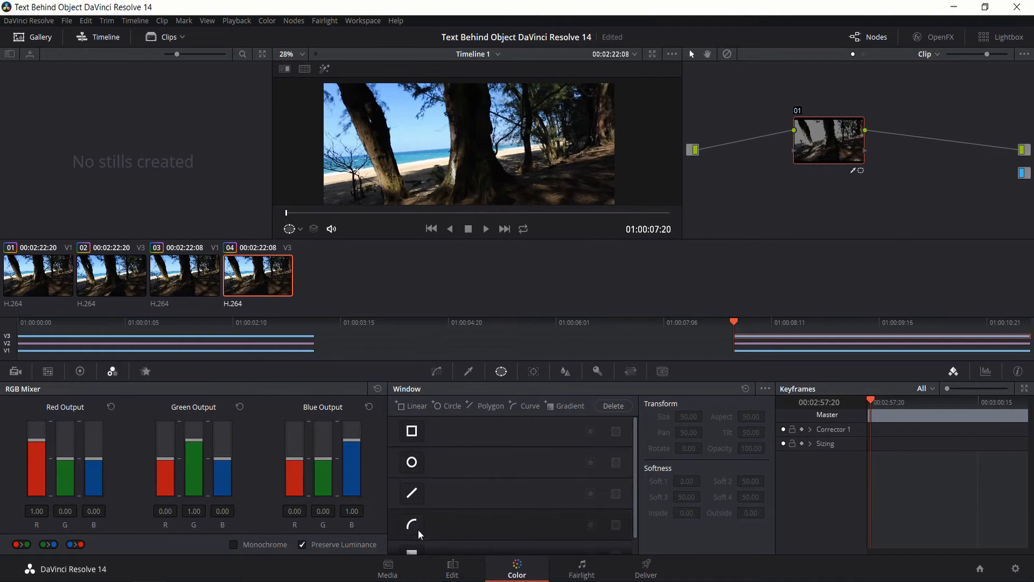
mouse_move(483, 423)
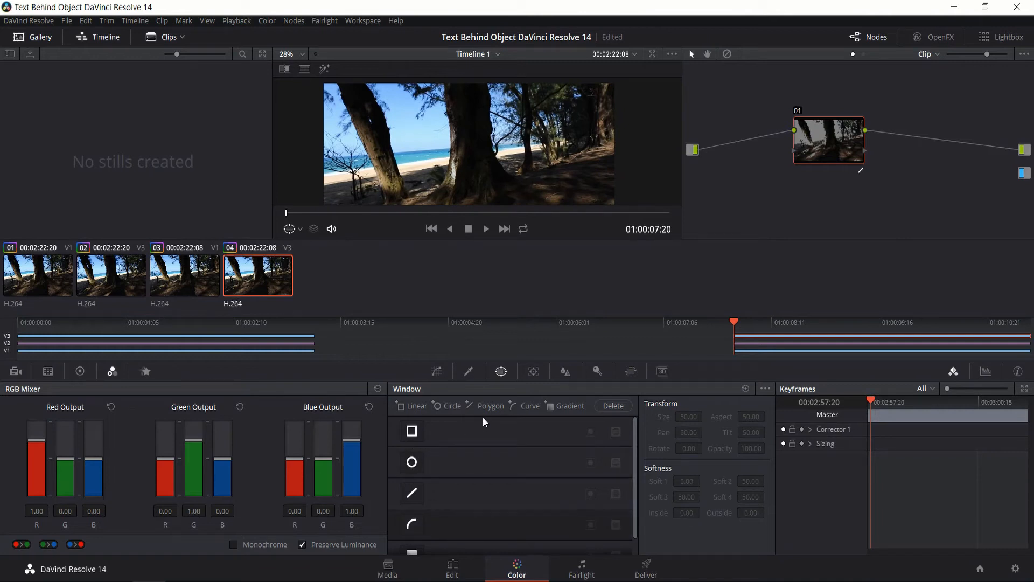
mouse_move(490, 406)
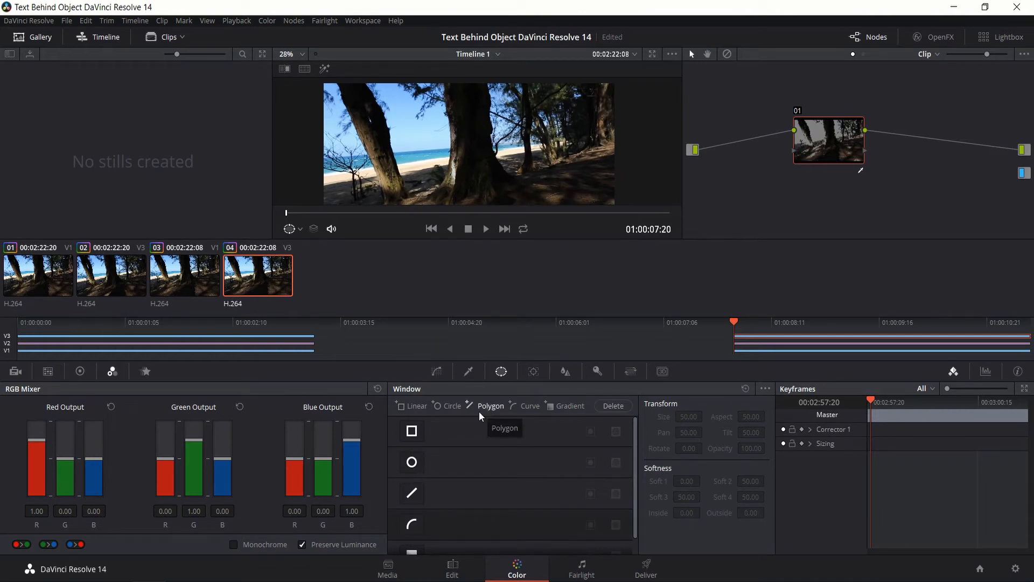
mouse_move(484, 410)
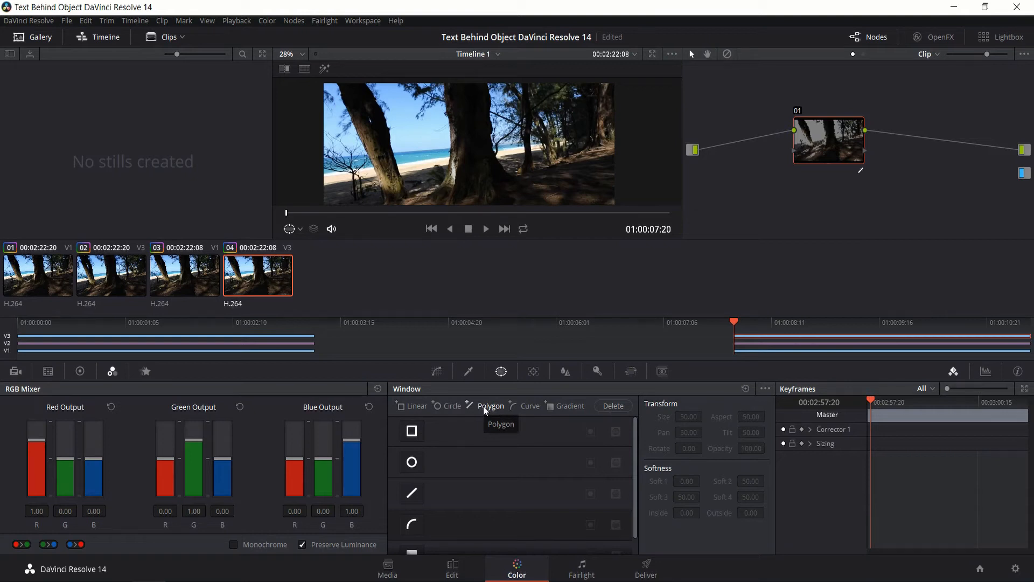
mouse_move(411, 441)
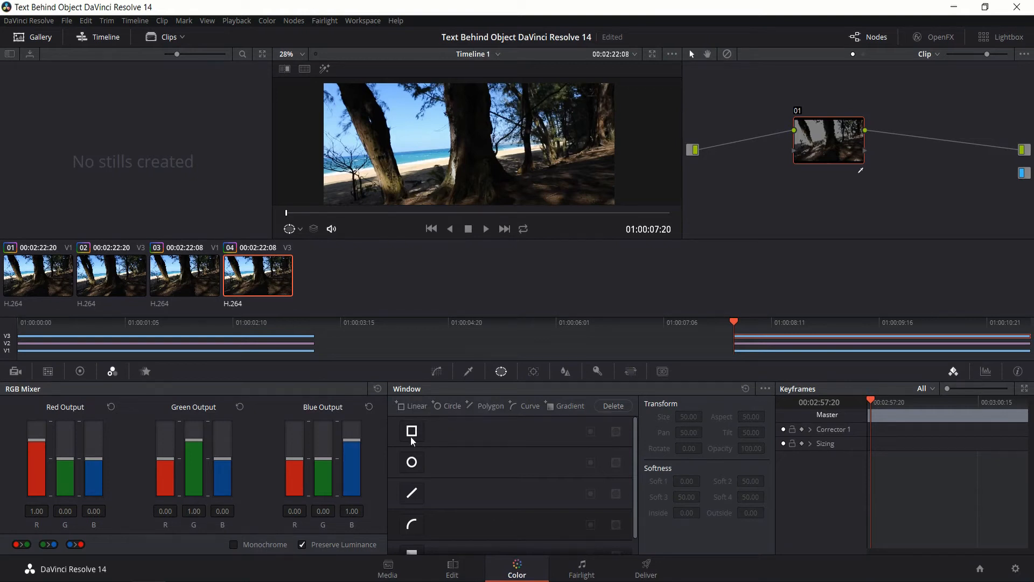
left_click(411, 431)
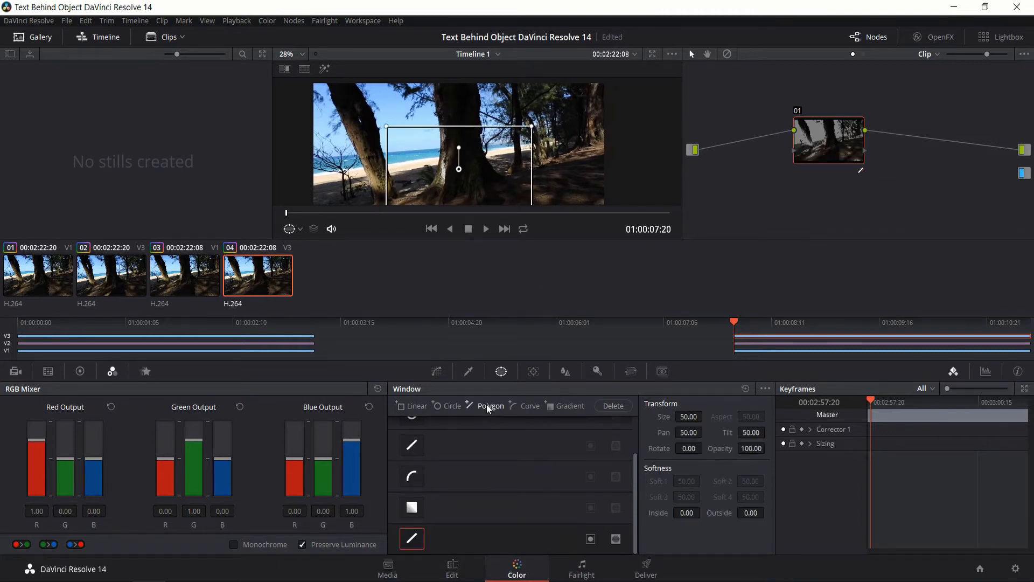
left_click(490, 406)
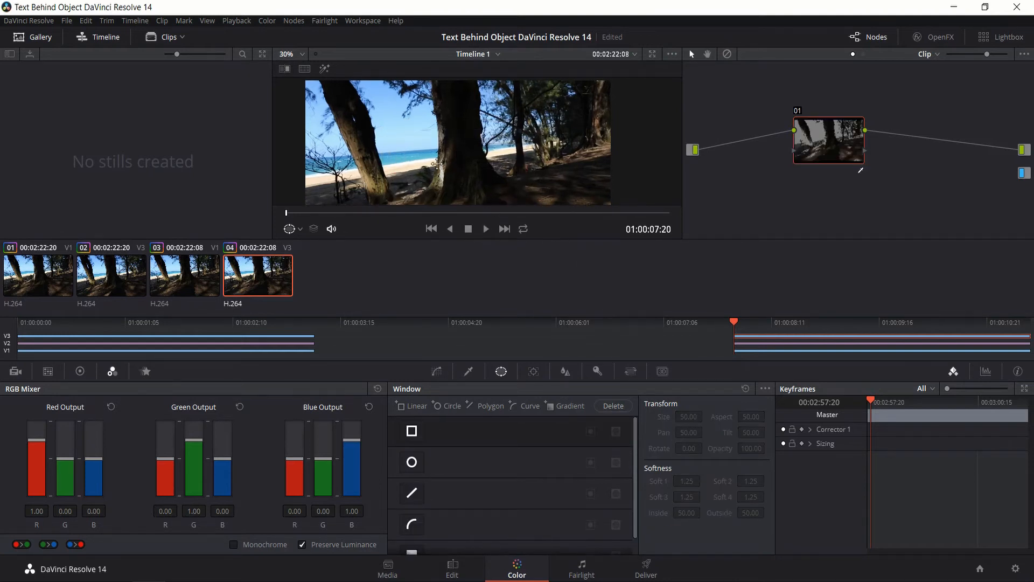
mouse_move(284, 101)
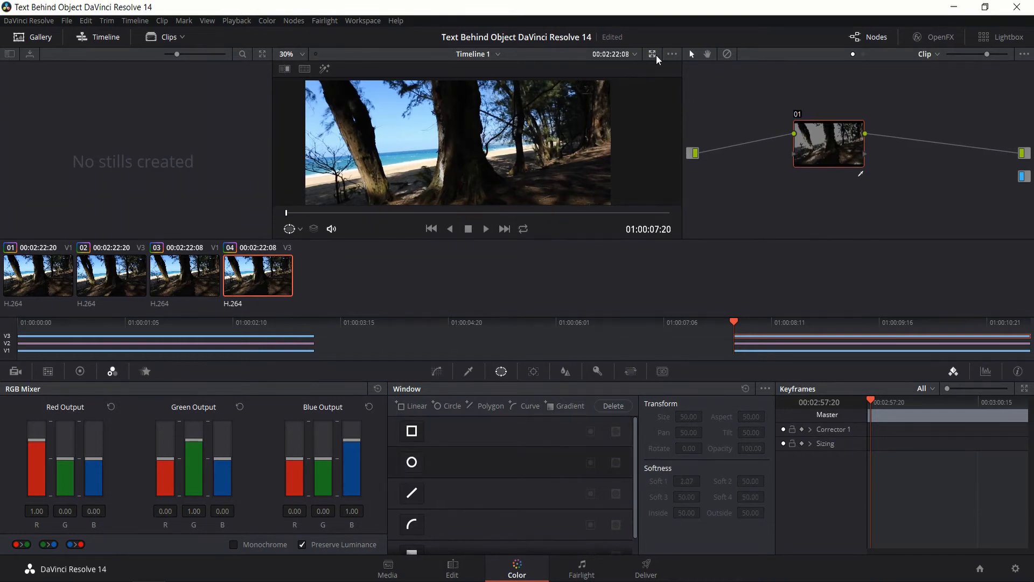
Enlarge and zoom the viewer for detailed shaping of the polygon around the trunk.
left_click(652, 54)
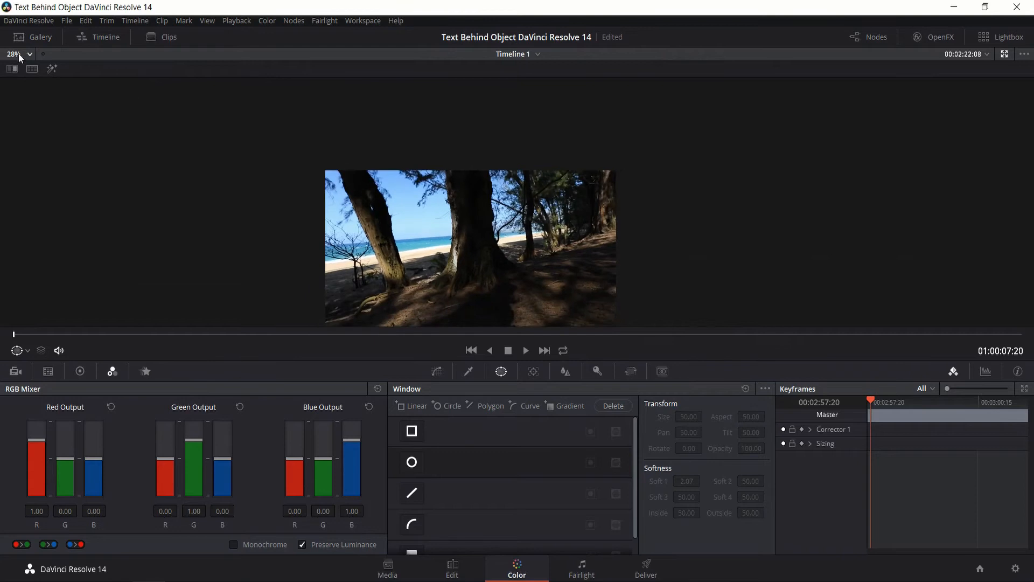
left_click(14, 54)
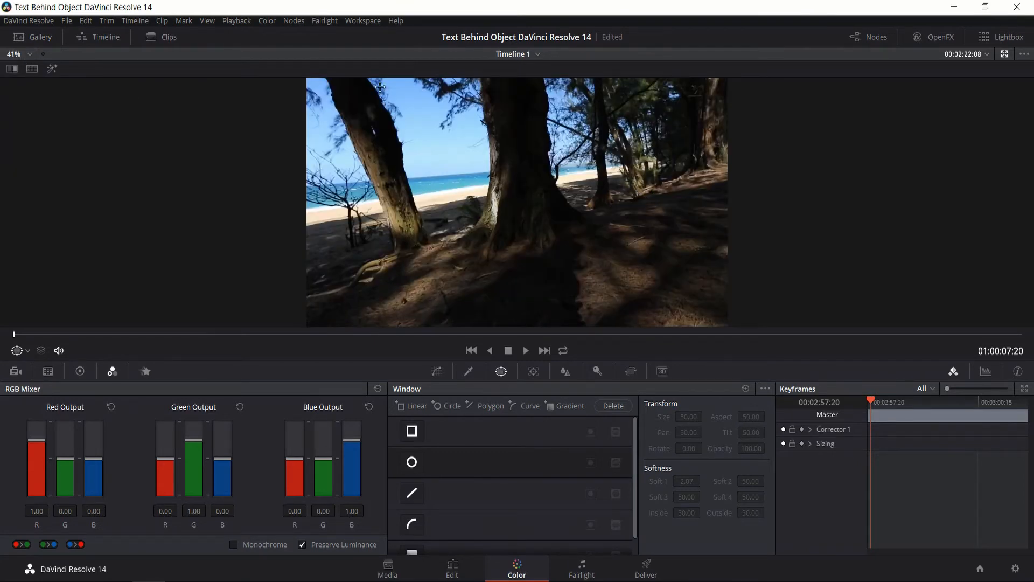
mouse_move(642, 240)
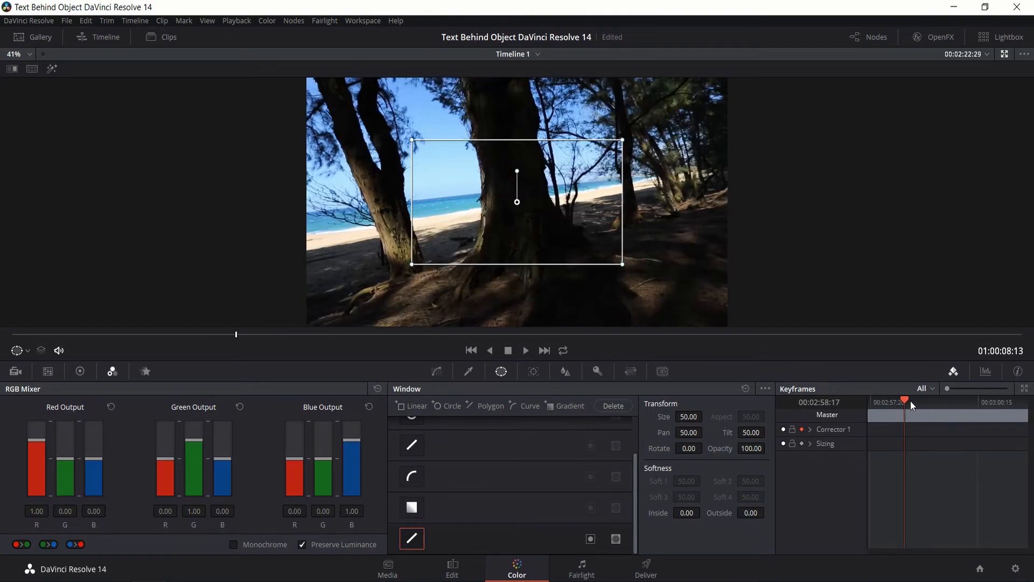
mouse_move(947, 410)
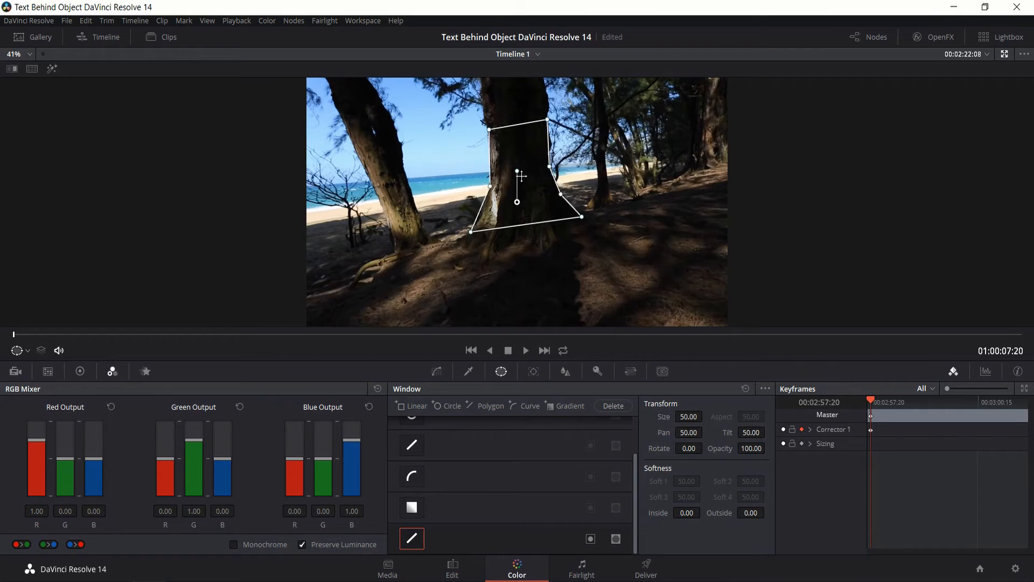
mouse_move(527, 176)
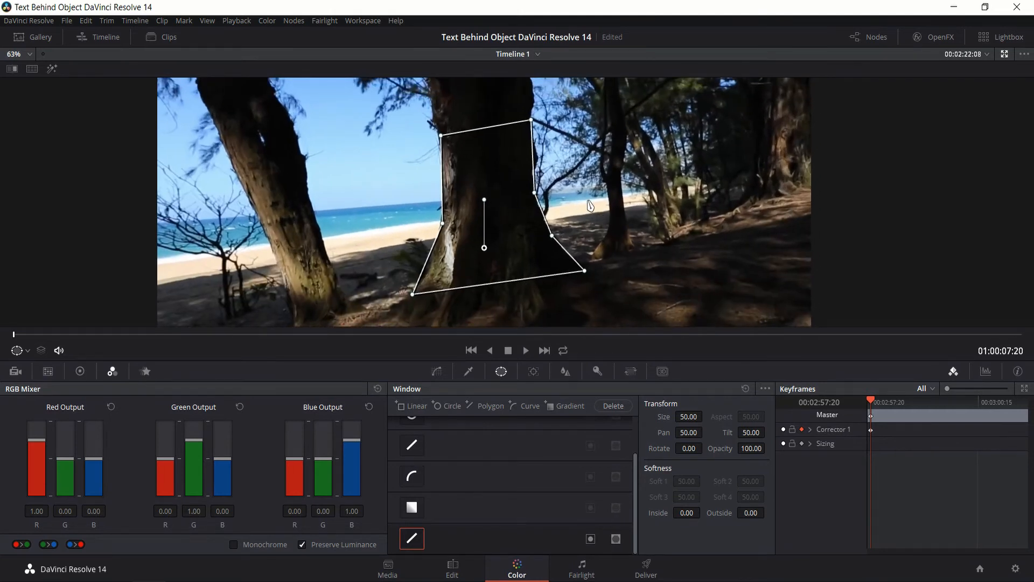
mouse_move(624, 187)
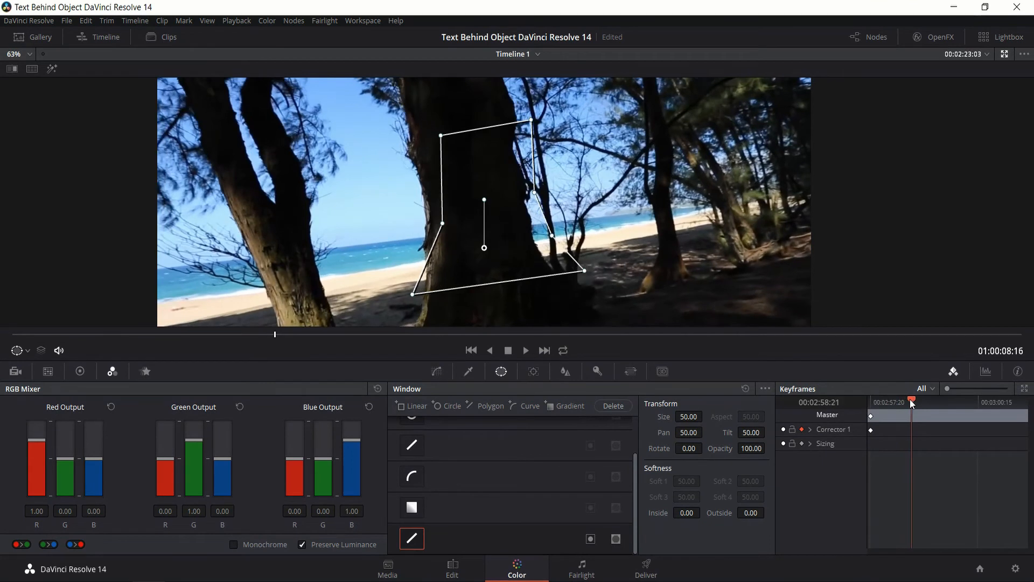
At later frames, realign the polygon corners to the trunk edge, then play back to check tracking.
left_click(912, 401)
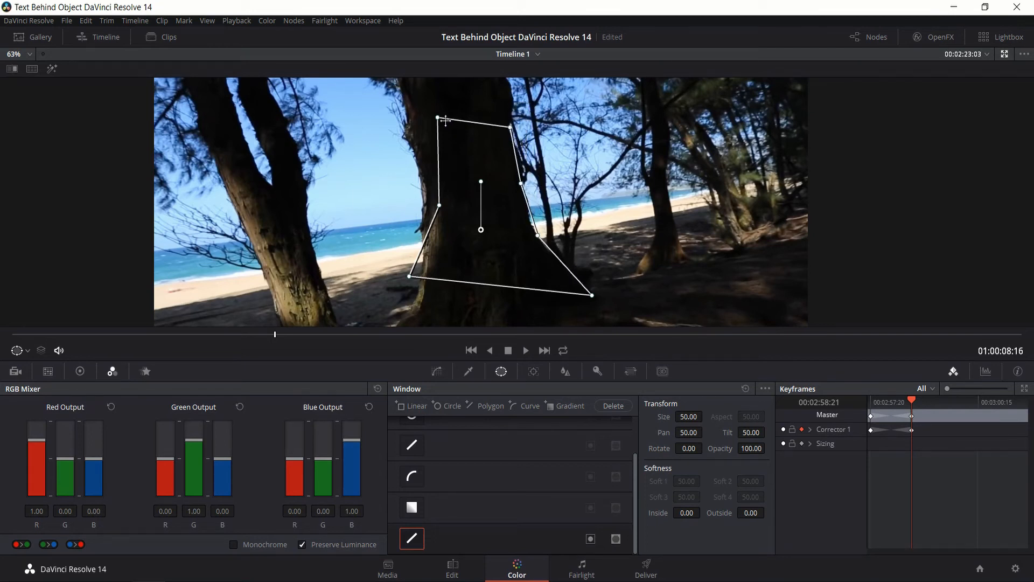
left_click_drag(437, 118, 407, 136)
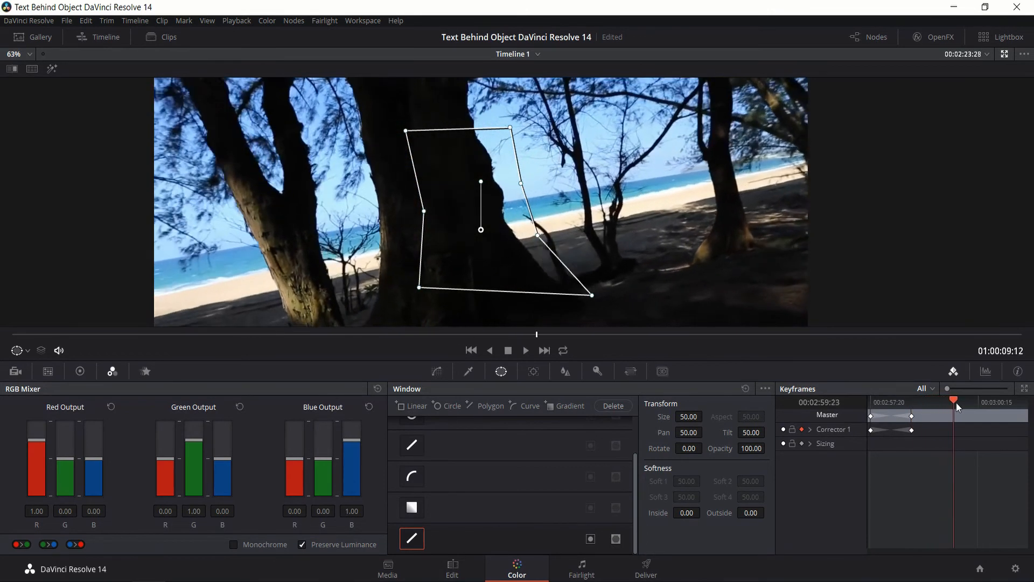
left_click(967, 401)
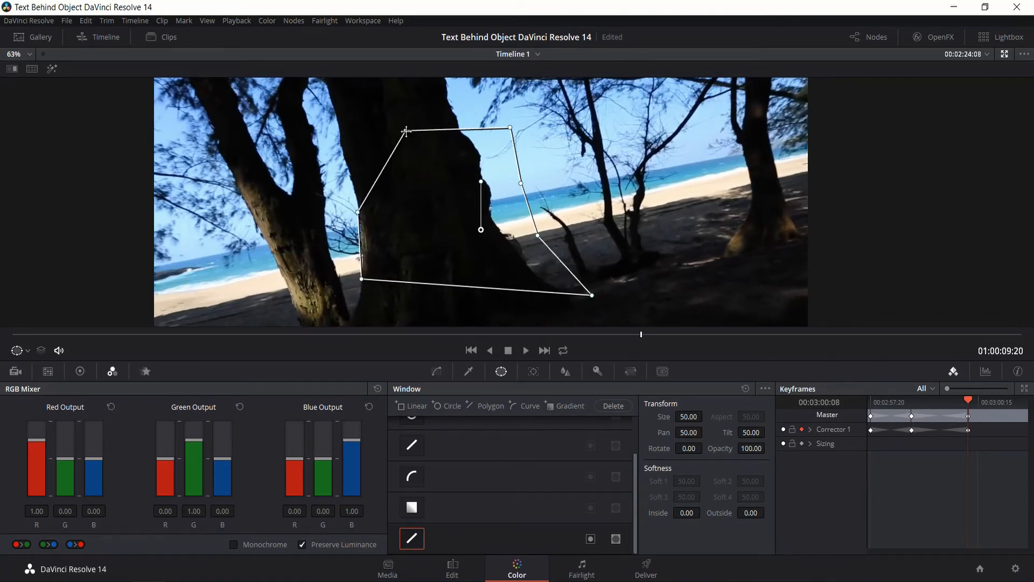
left_click_drag(406, 130, 345, 142)
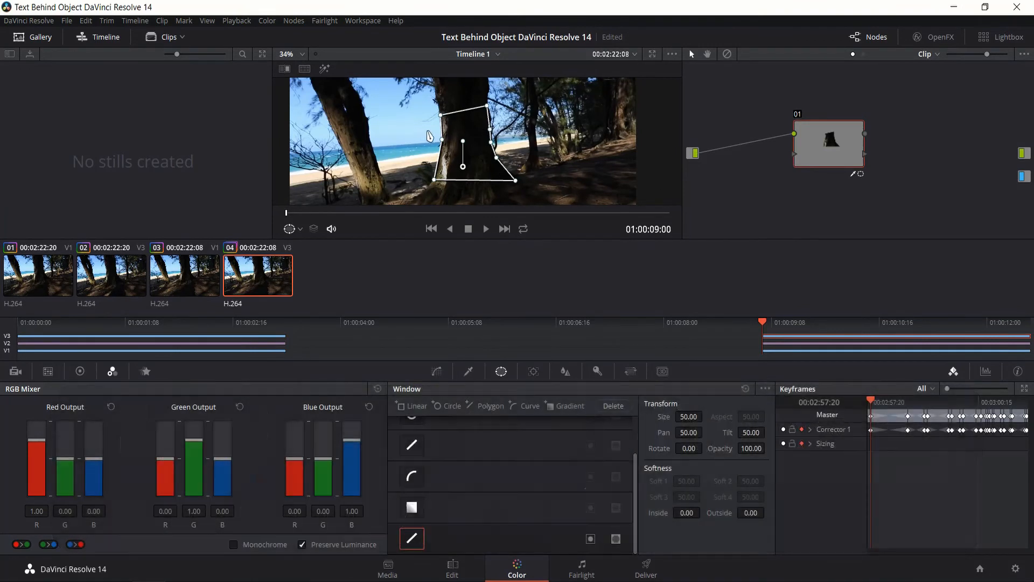
mouse_move(478, 148)
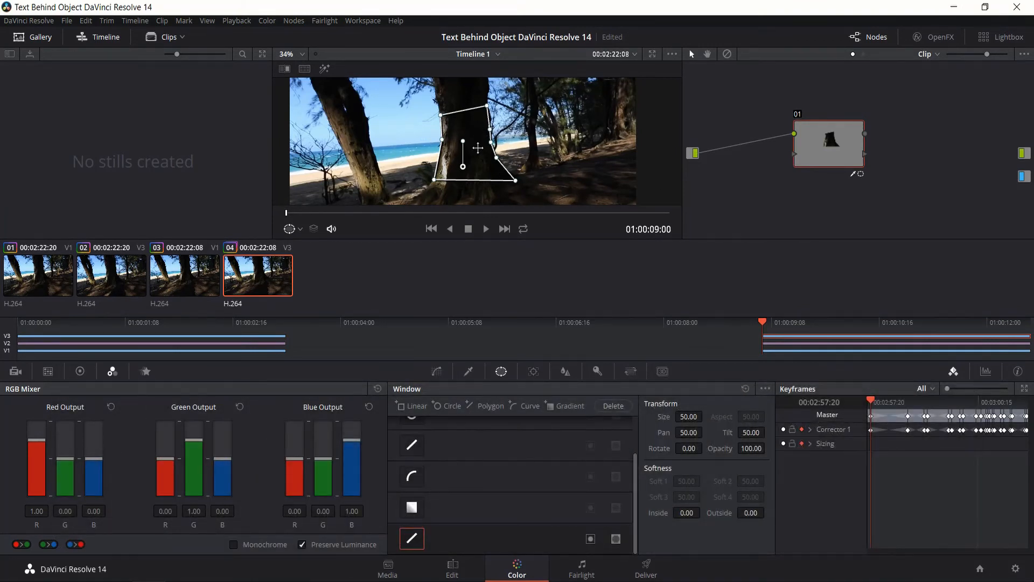
left_click(486, 228)
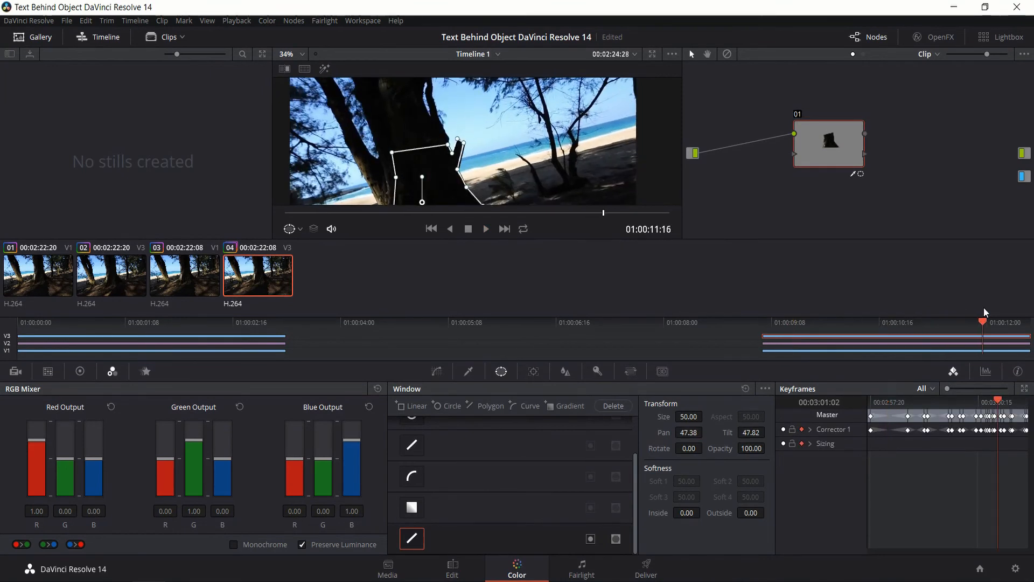
left_click(776, 323)
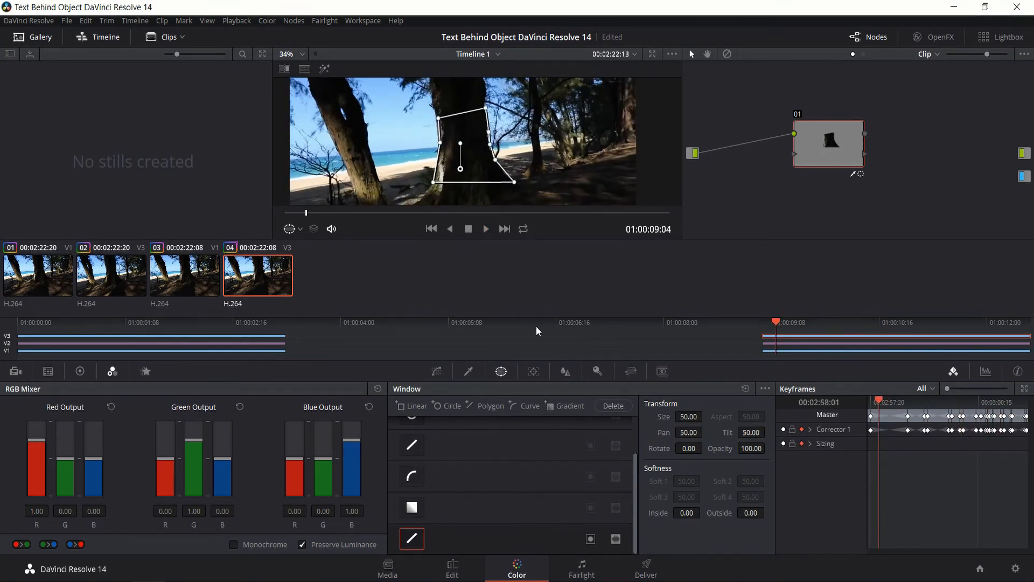
On the Edit page, toggle the top video track off to reveal the TUTORIAL title, then back on.
left_click(451, 568)
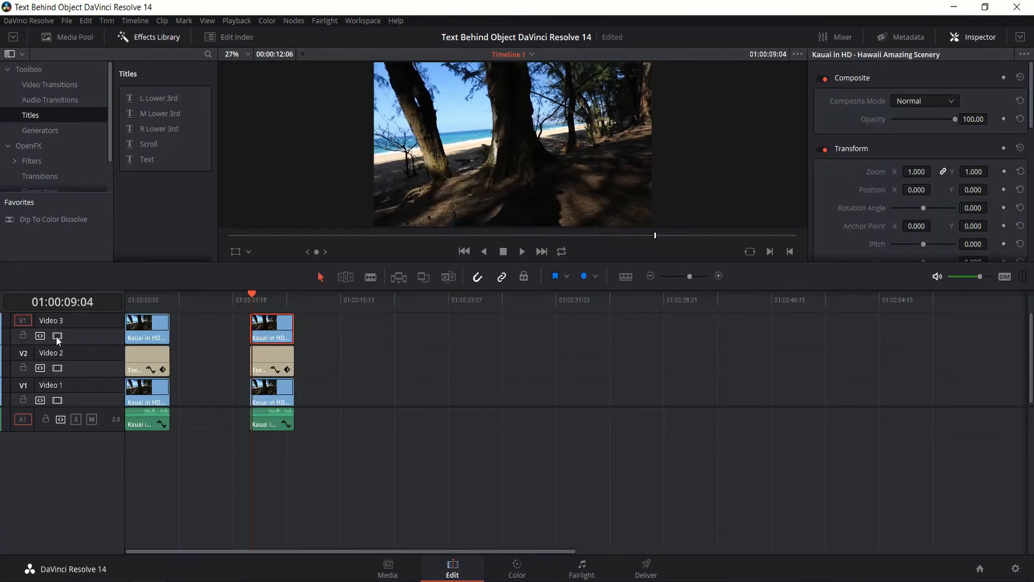
left_click(57, 336)
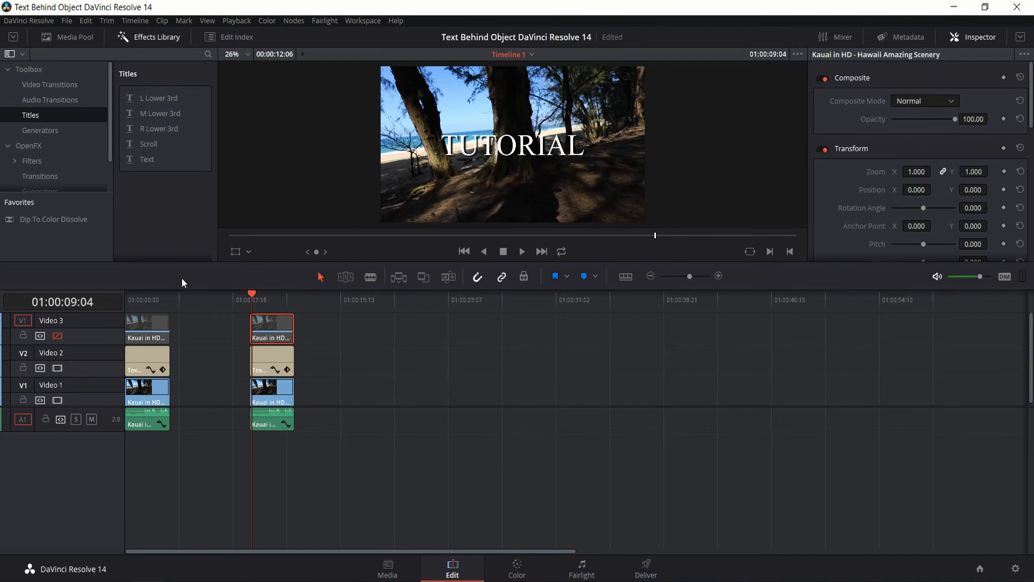
left_click(57, 336)
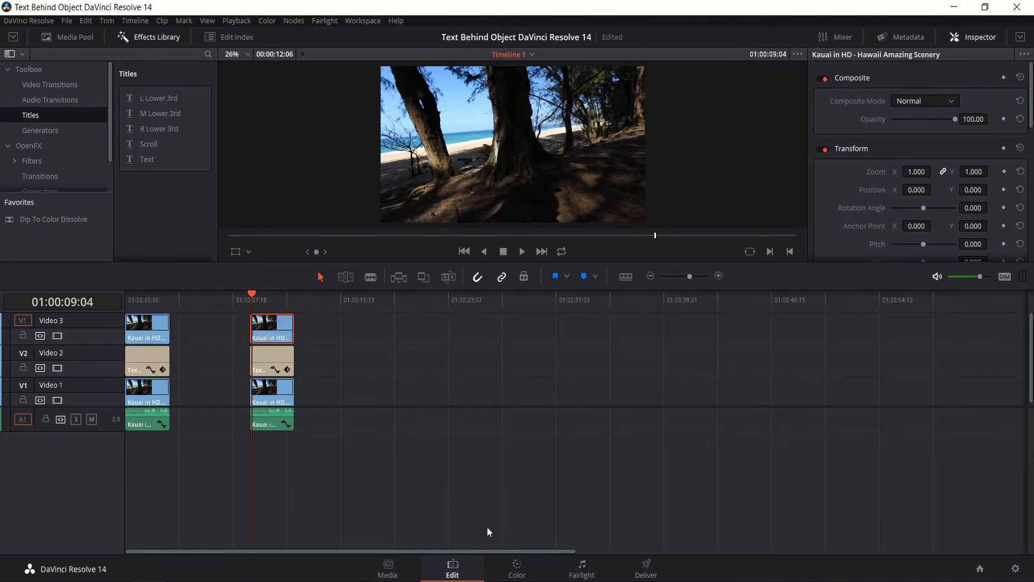
Return to the Color page and add an alpha output fed by the trunk-matte node's key.
left_click(515, 569)
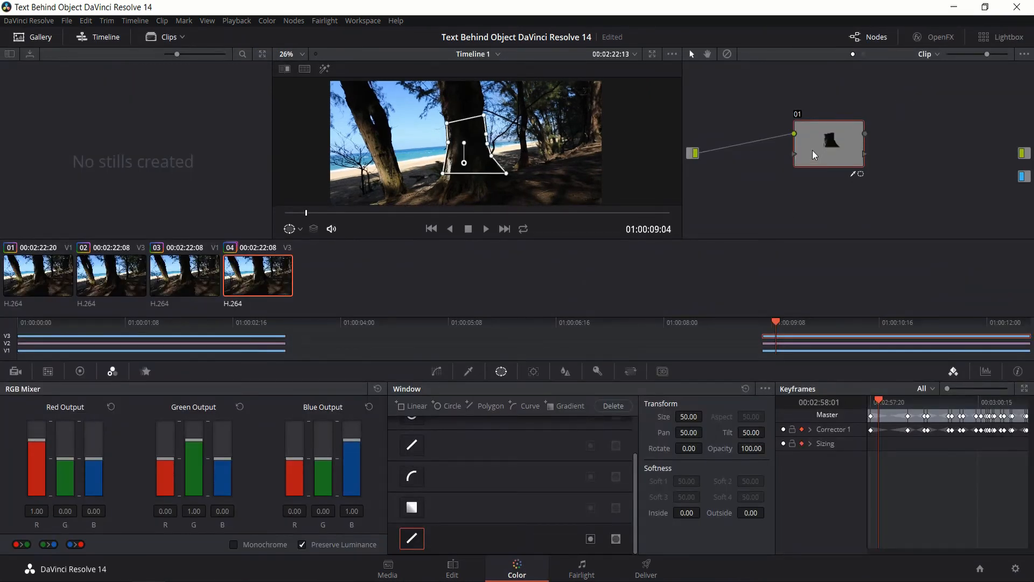
mouse_move(838, 159)
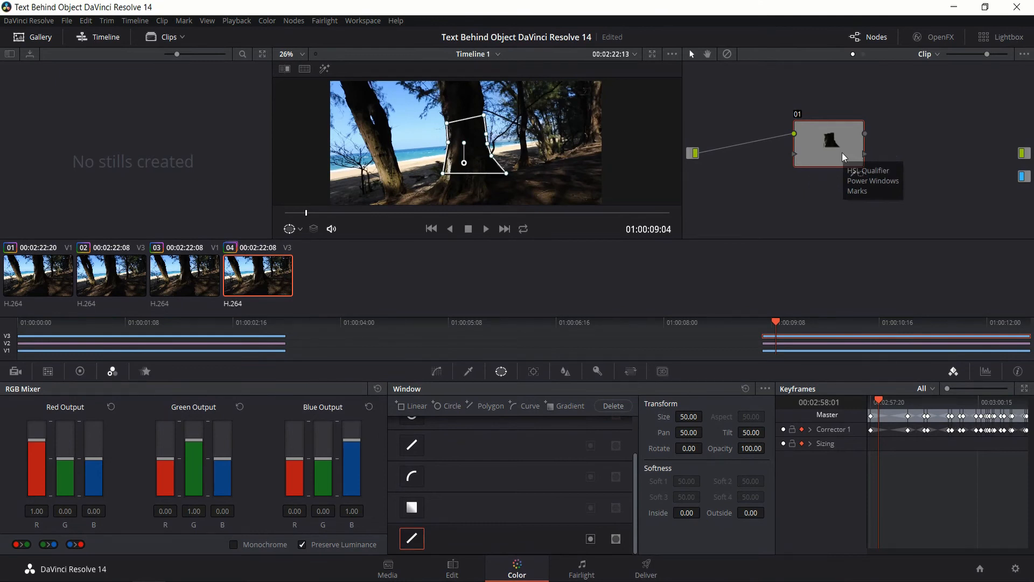
mouse_move(827, 149)
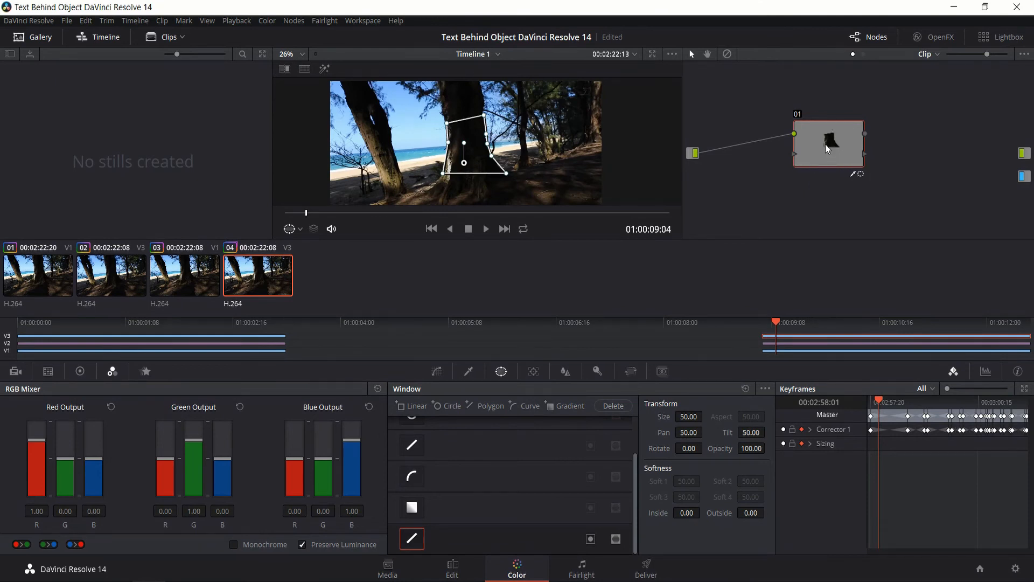
mouse_move(856, 139)
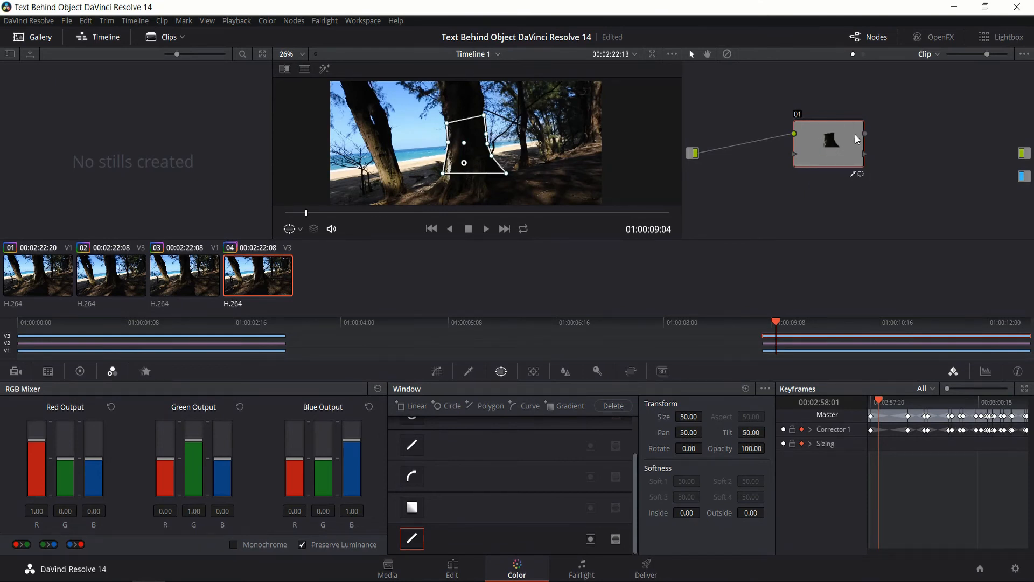
mouse_move(864, 159)
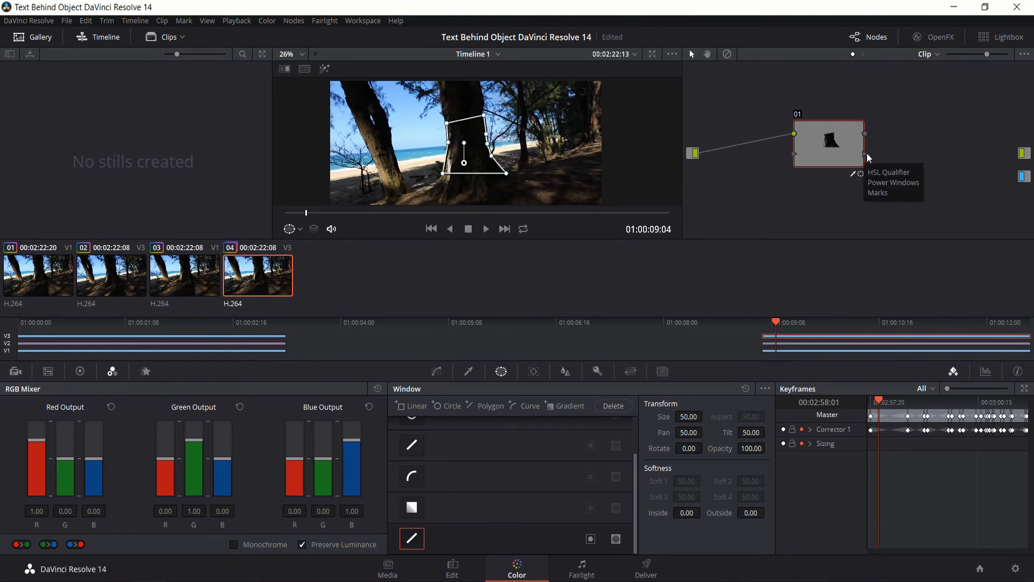
mouse_move(964, 174)
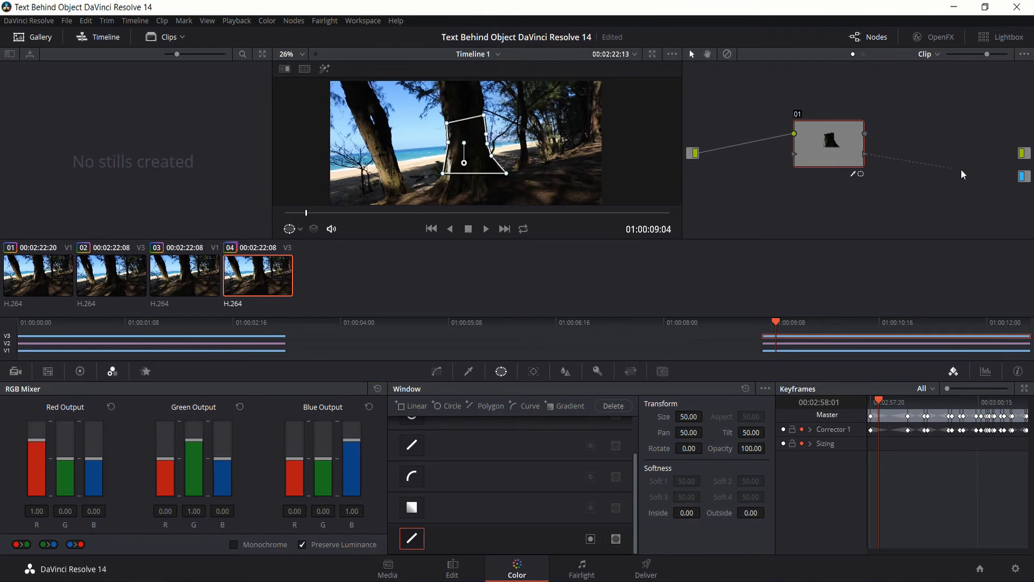
mouse_move(963, 175)
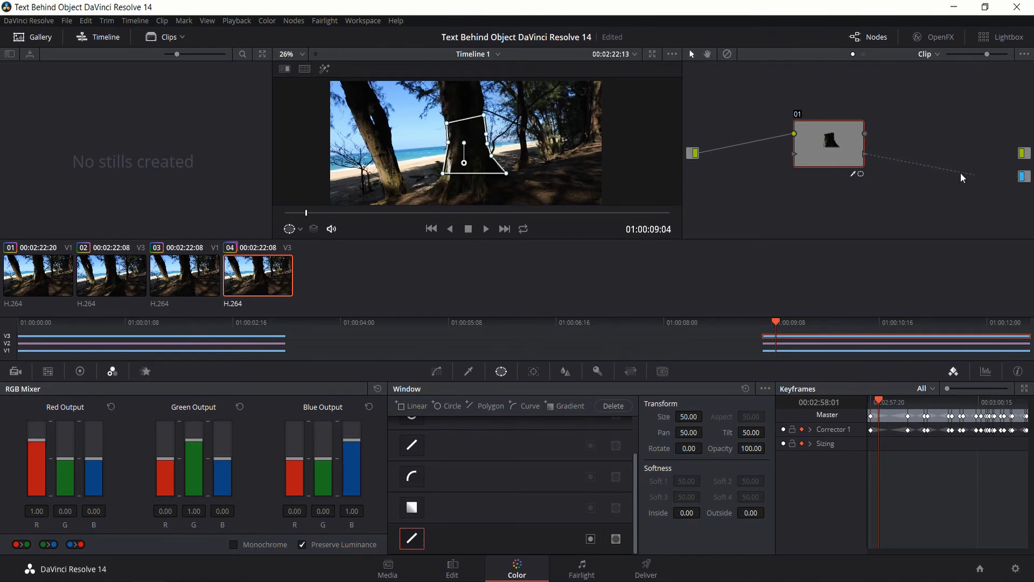
mouse_move(922, 160)
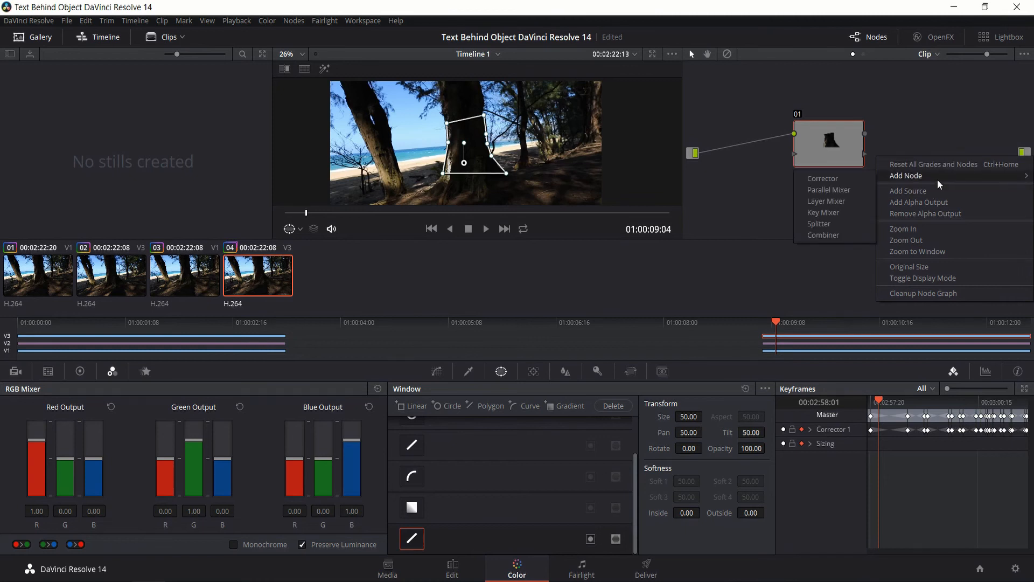
left_click(944, 208)
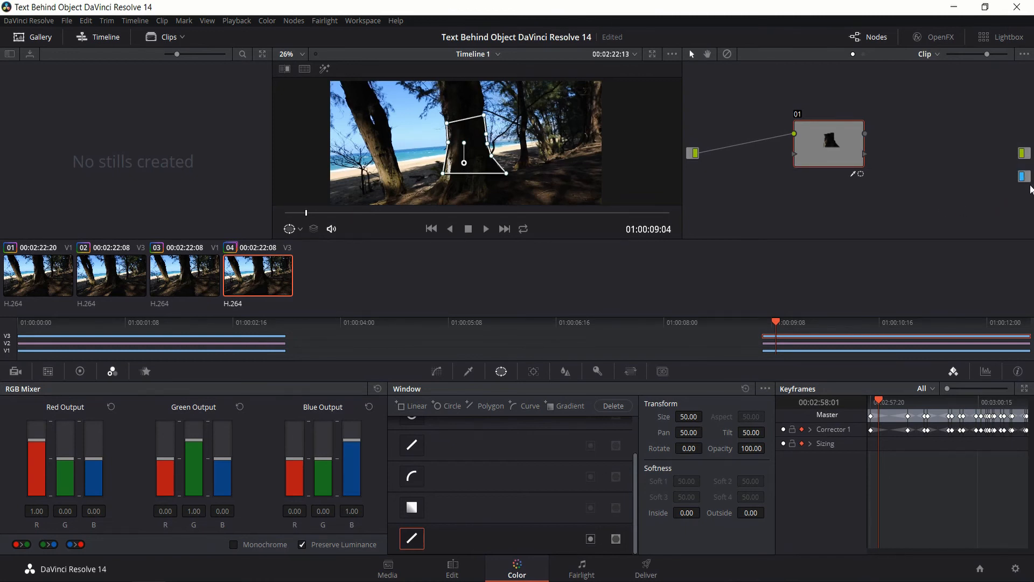
mouse_move(871, 155)
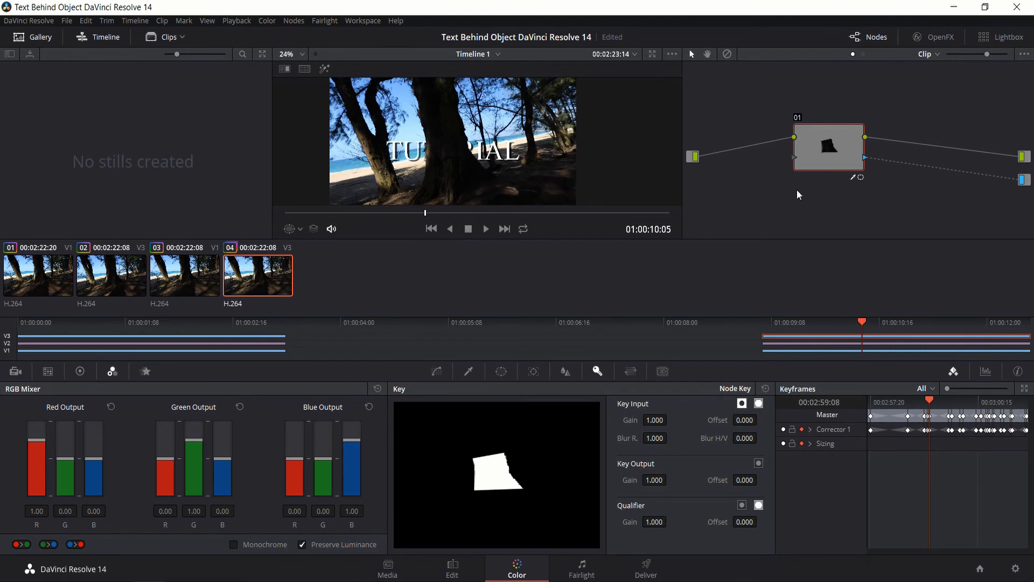
mouse_move(480, 169)
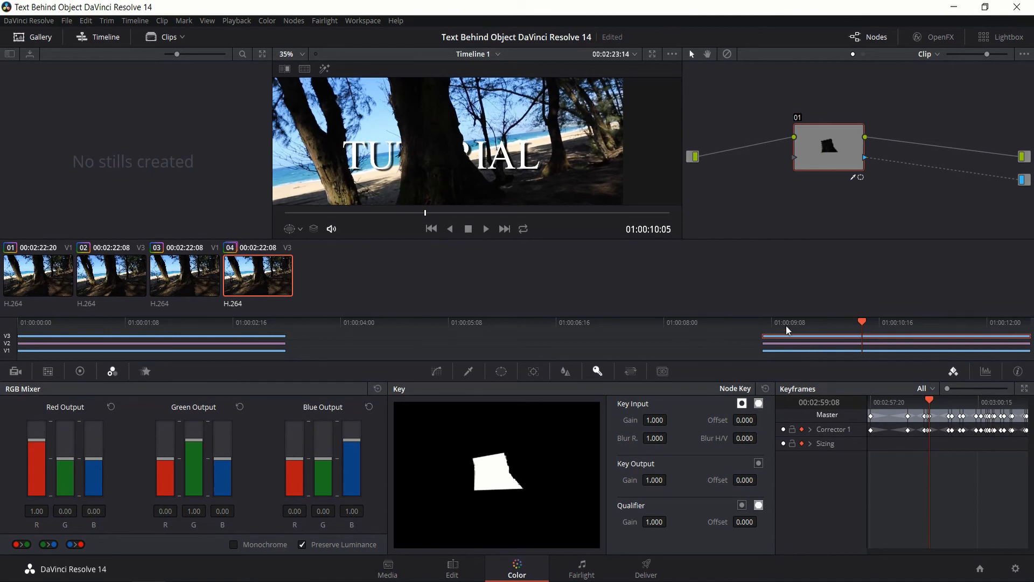
mouse_move(766, 329)
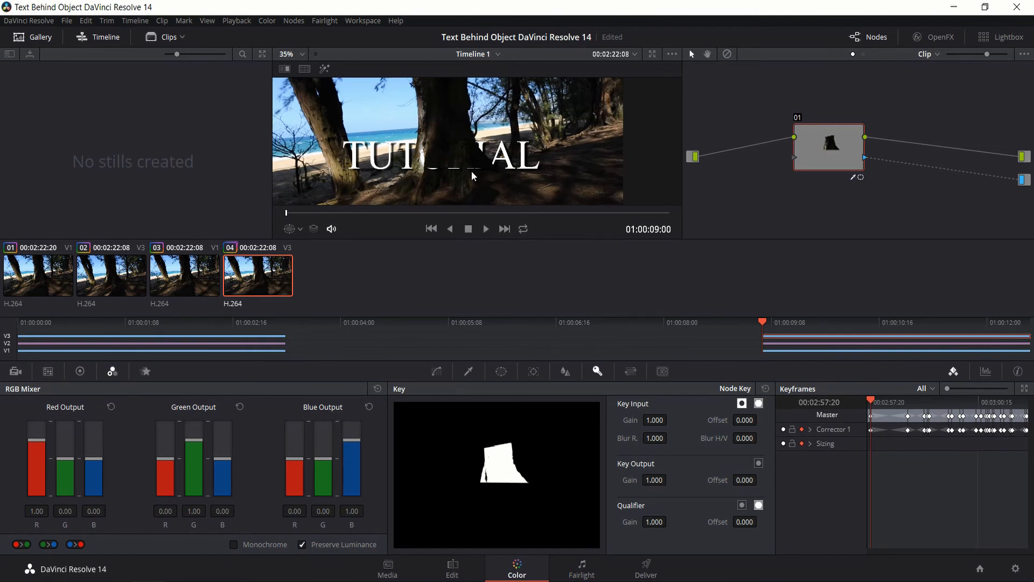
mouse_move(486, 228)
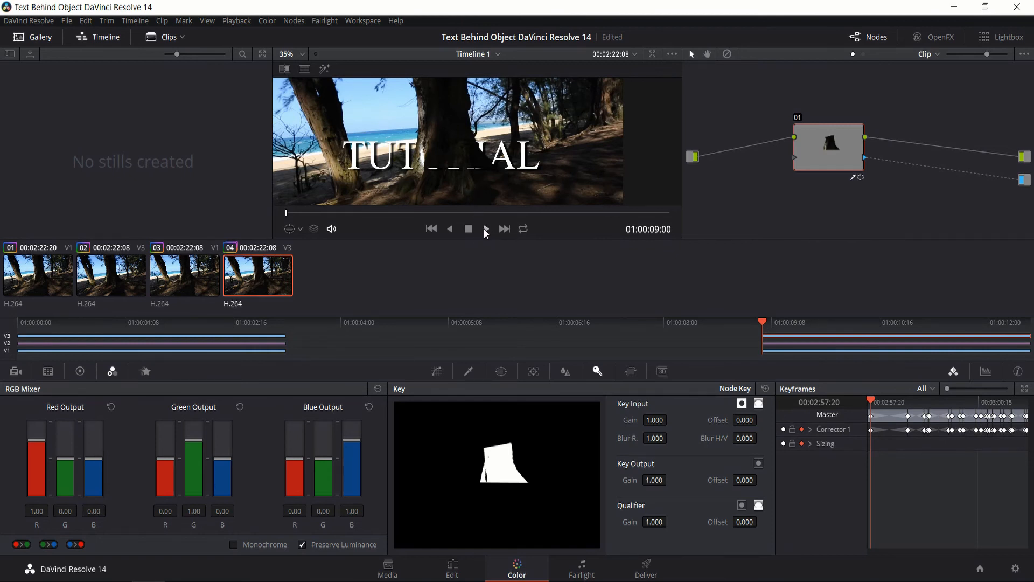
left_click(485, 229)
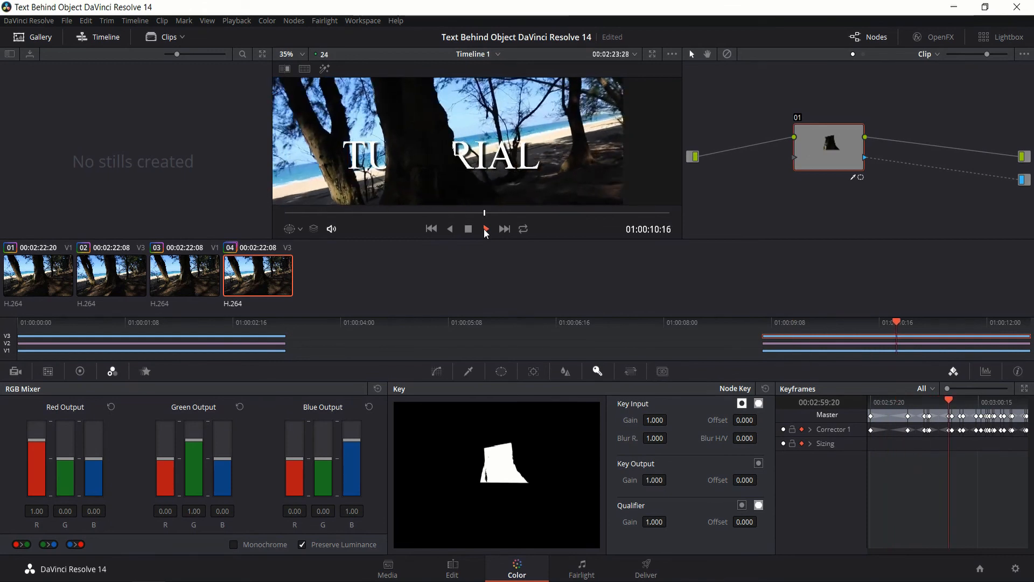
left_click(469, 228)
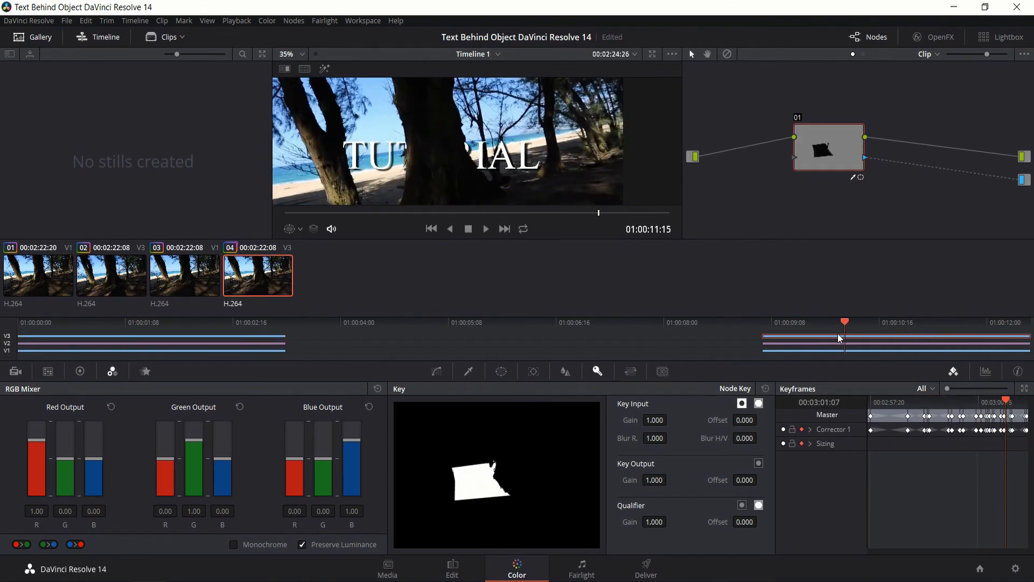
left_click(772, 322)
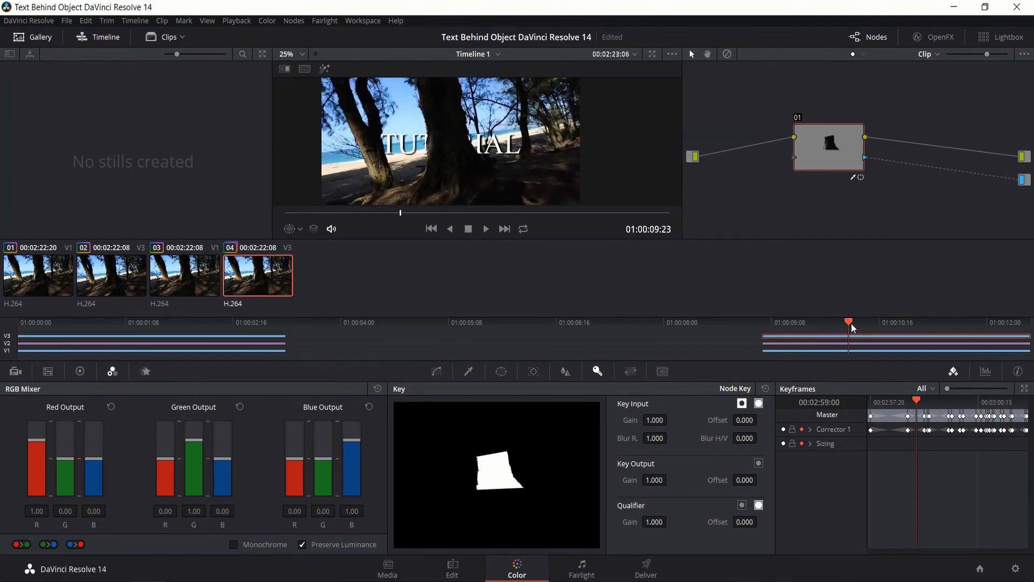
left_click(771, 322)
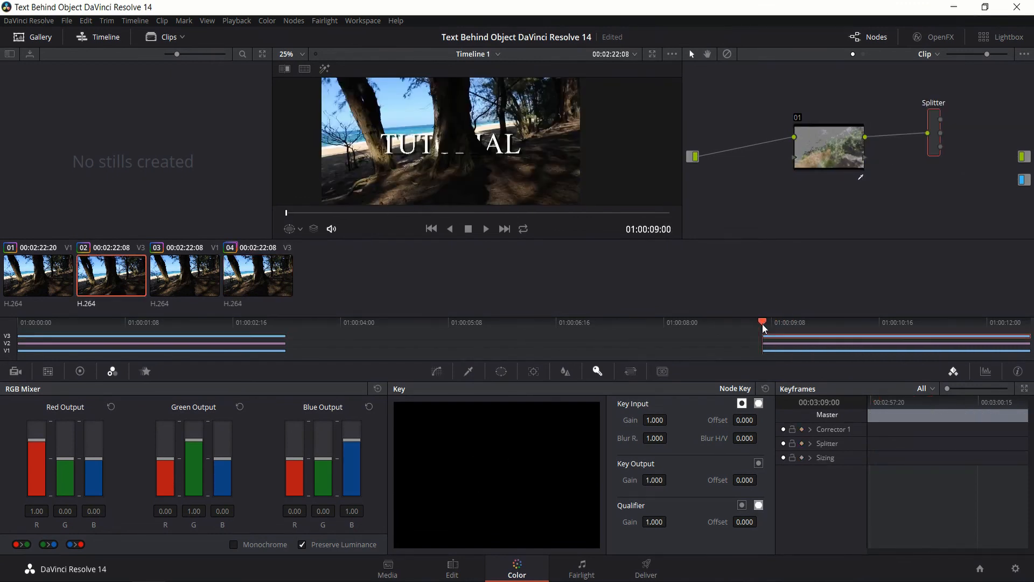
Reselect the beach clip's grade and bring up its polygon window controls for reshaping.
left_click(258, 273)
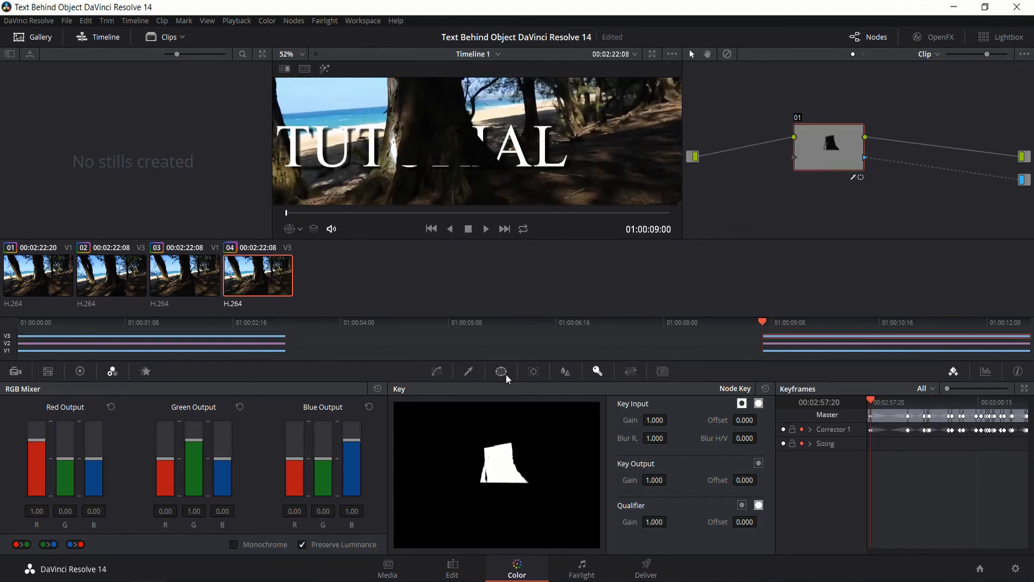
left_click(499, 370)
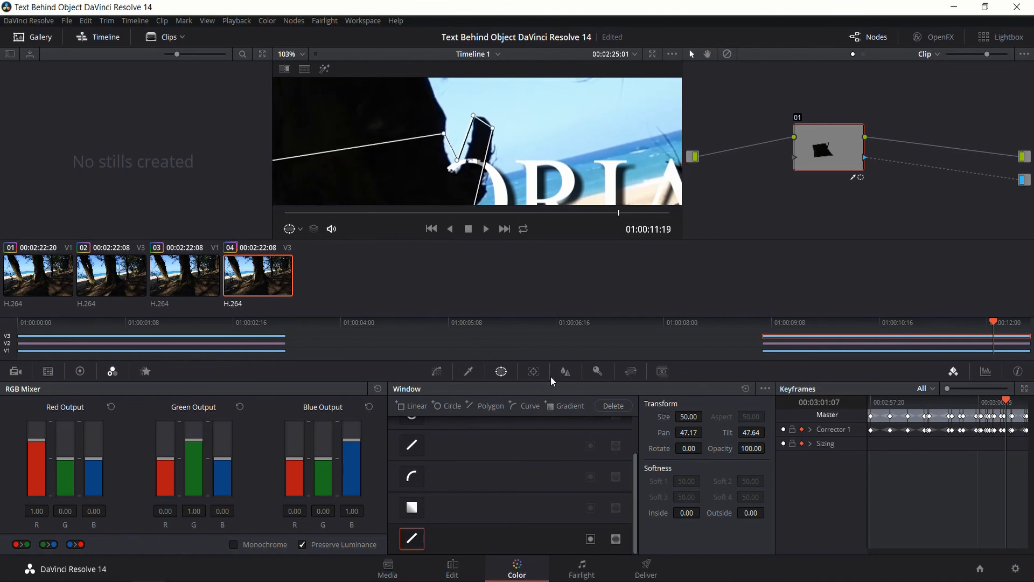
mouse_move(603, 383)
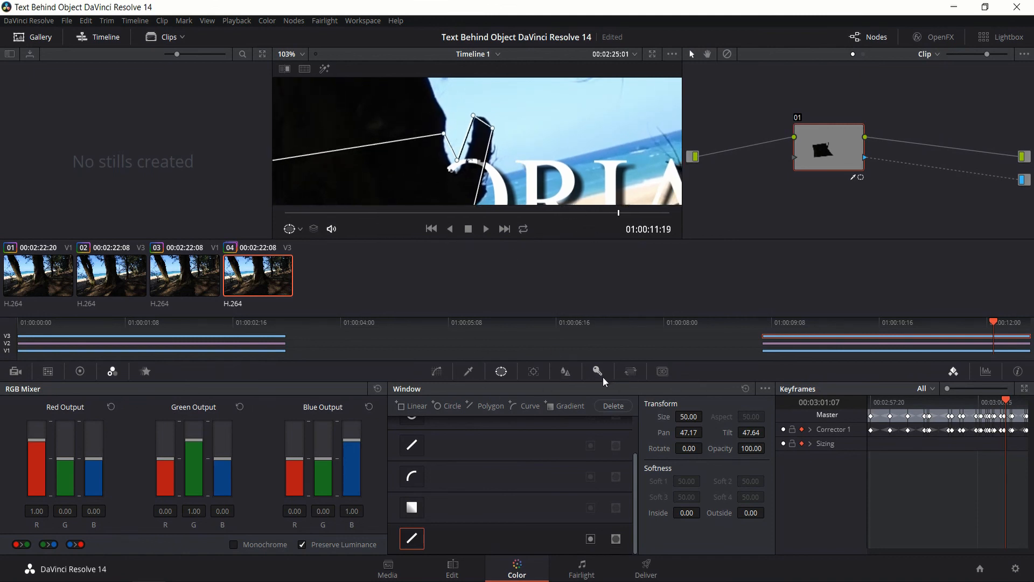
Check the Key matte and Qualifier, then nudge the polygon window along the trunk edge.
left_click(533, 370)
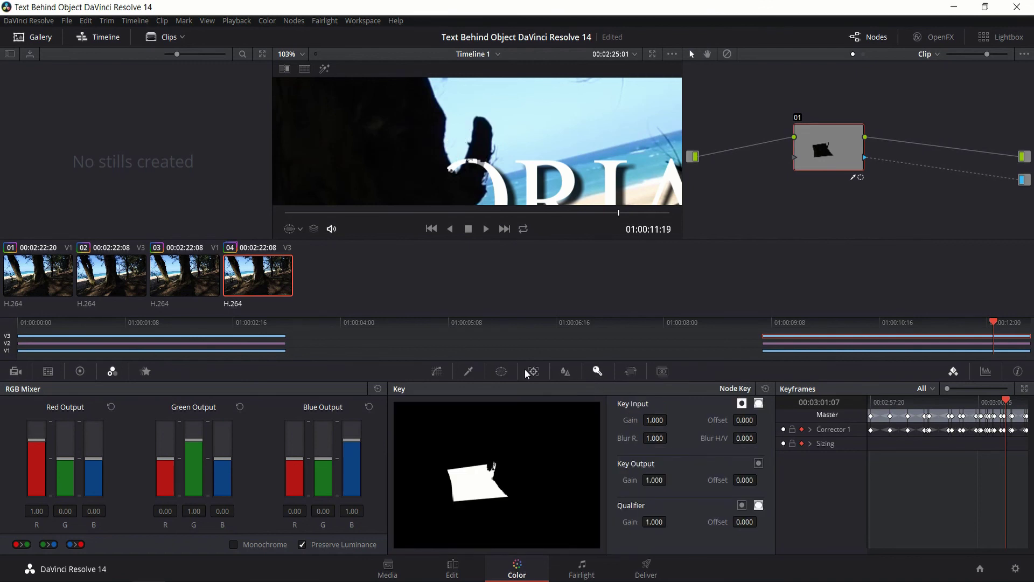
left_click(469, 371)
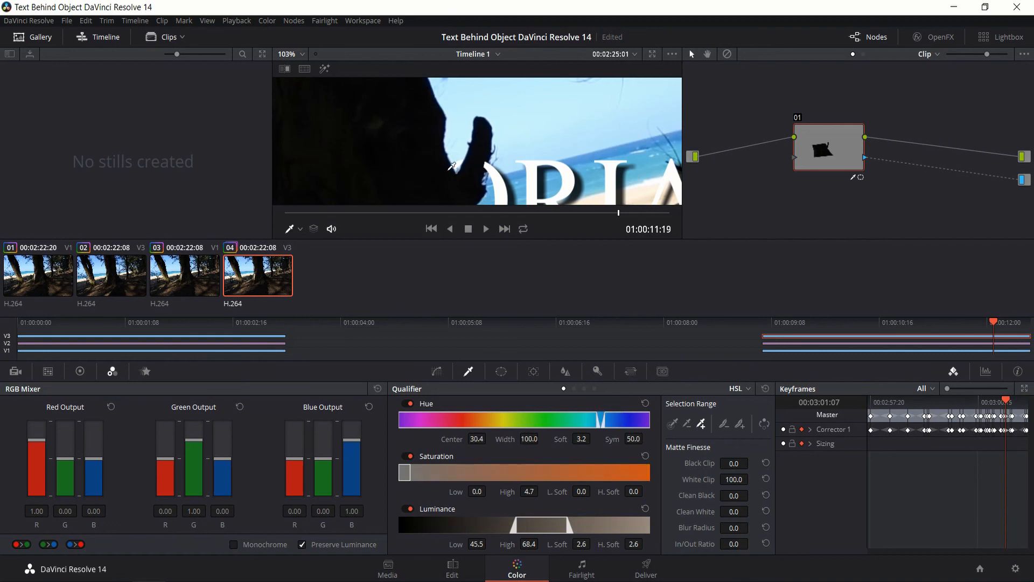
mouse_move(488, 137)
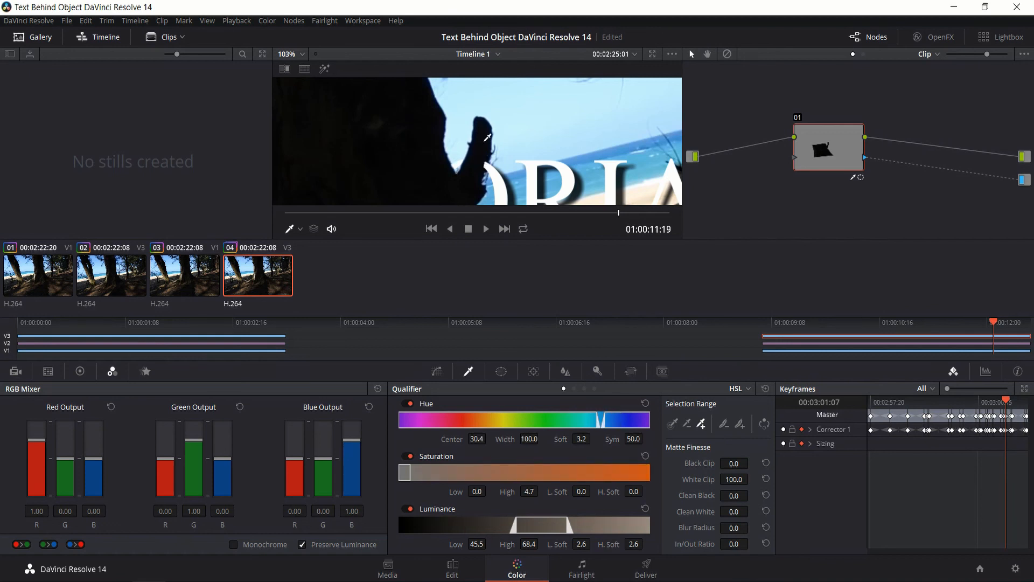
mouse_move(474, 167)
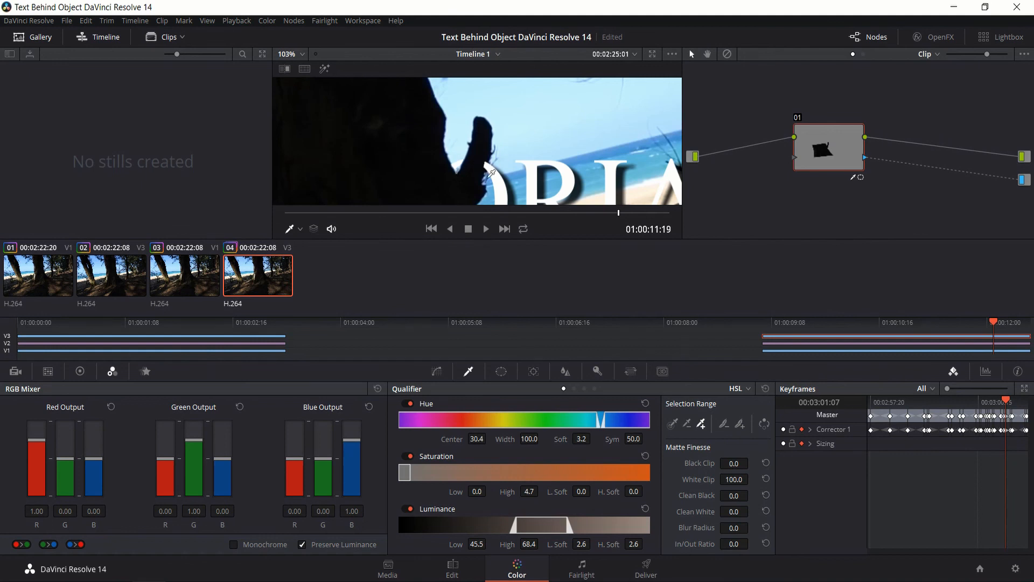
left_click(500, 370)
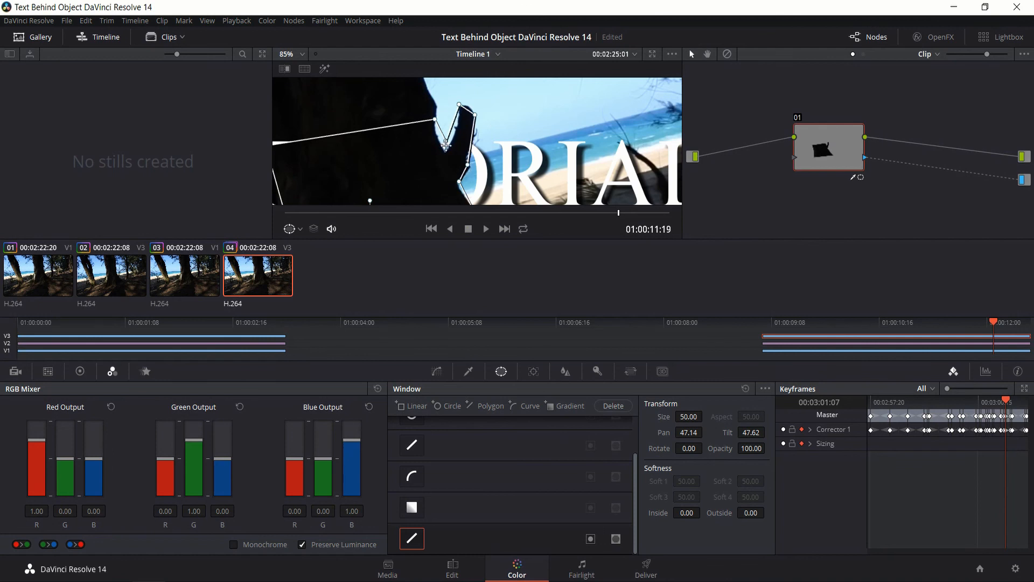
Play the finished composite on the Edit page, with TUTORIAL tucked behind the trunk.
left_click(452, 568)
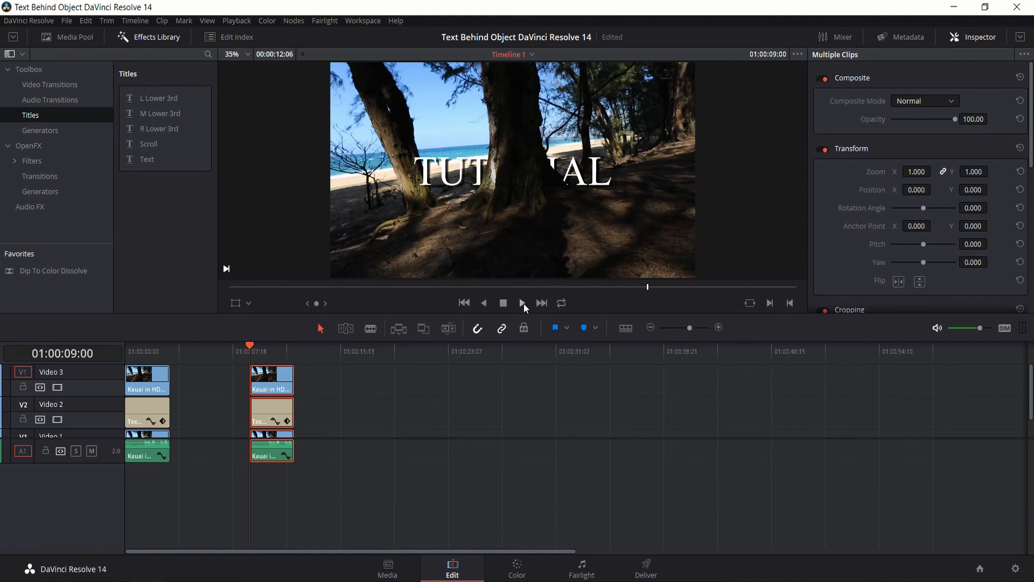
left_click(521, 303)
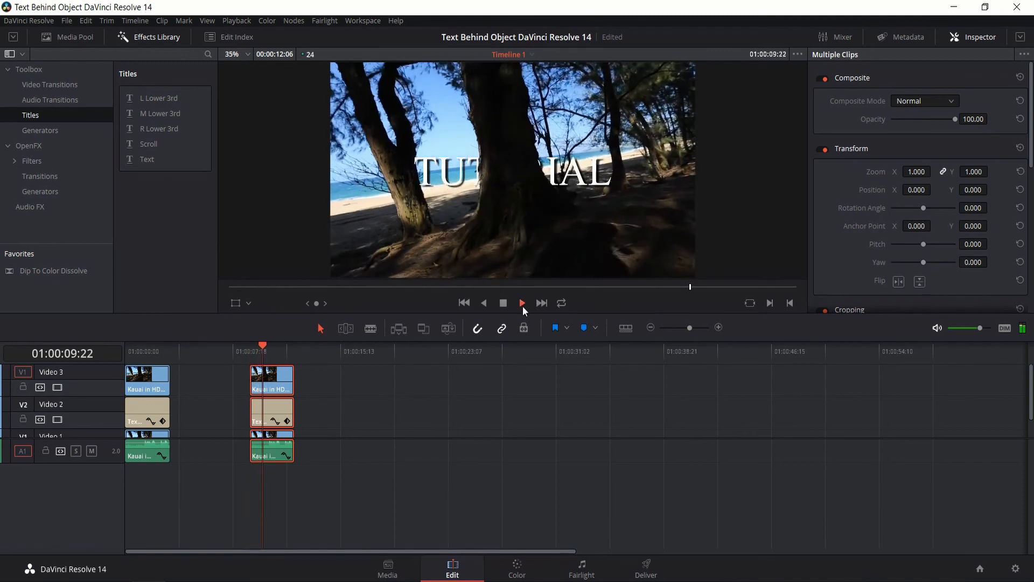
left_click(522, 302)
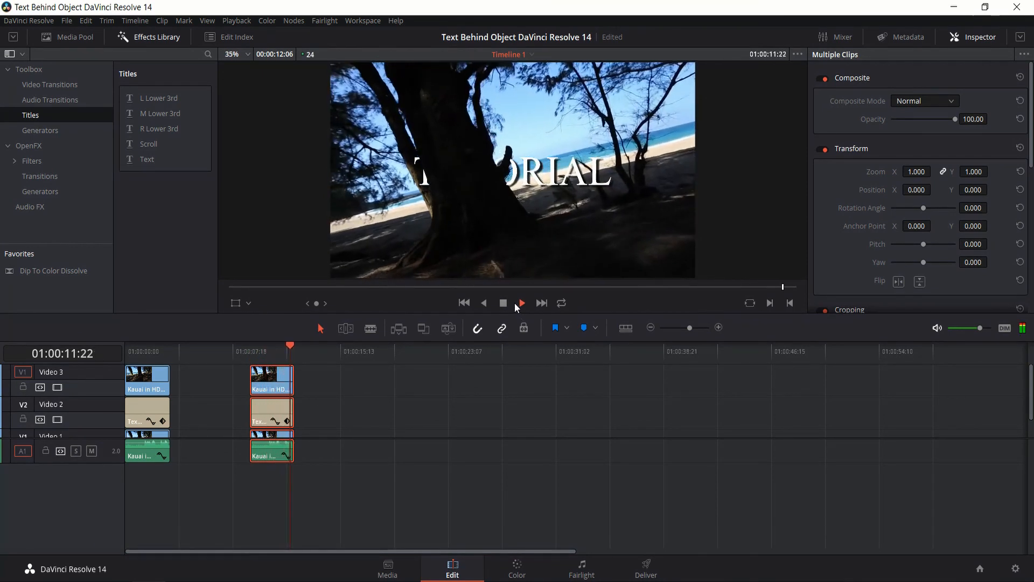
left_click(522, 303)
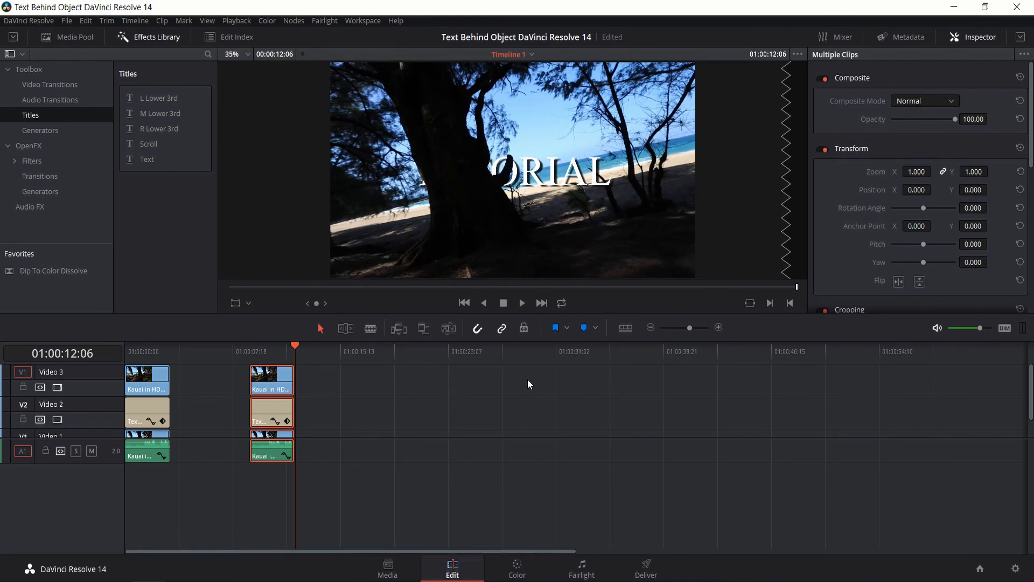
mouse_move(873, 575)
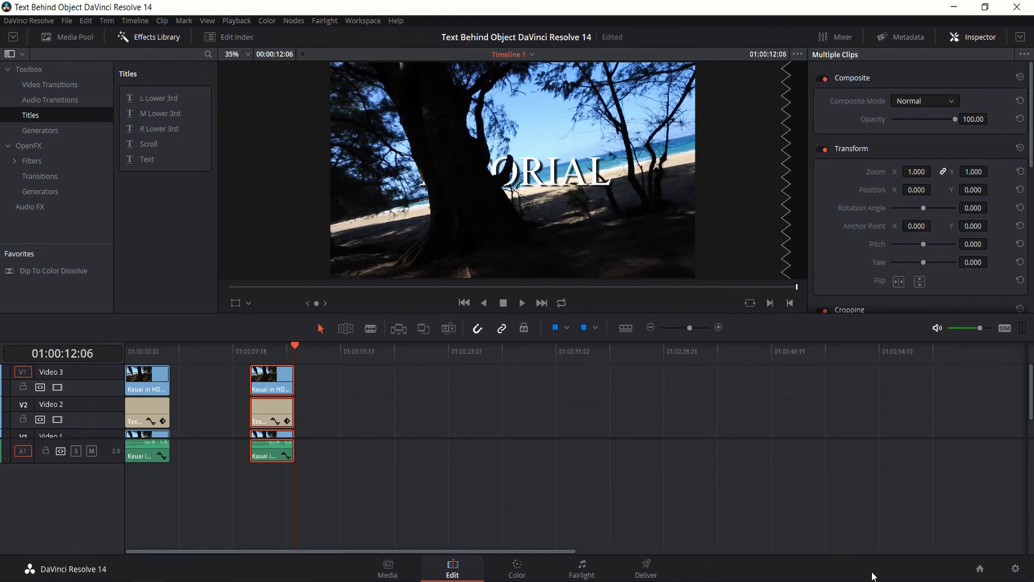